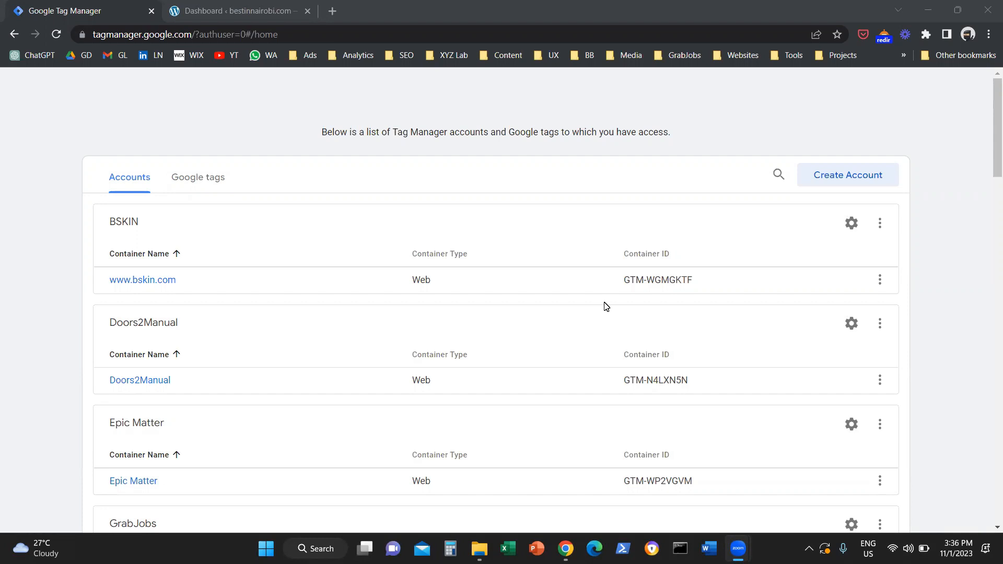
pyautogui.moveTo(613, 313)
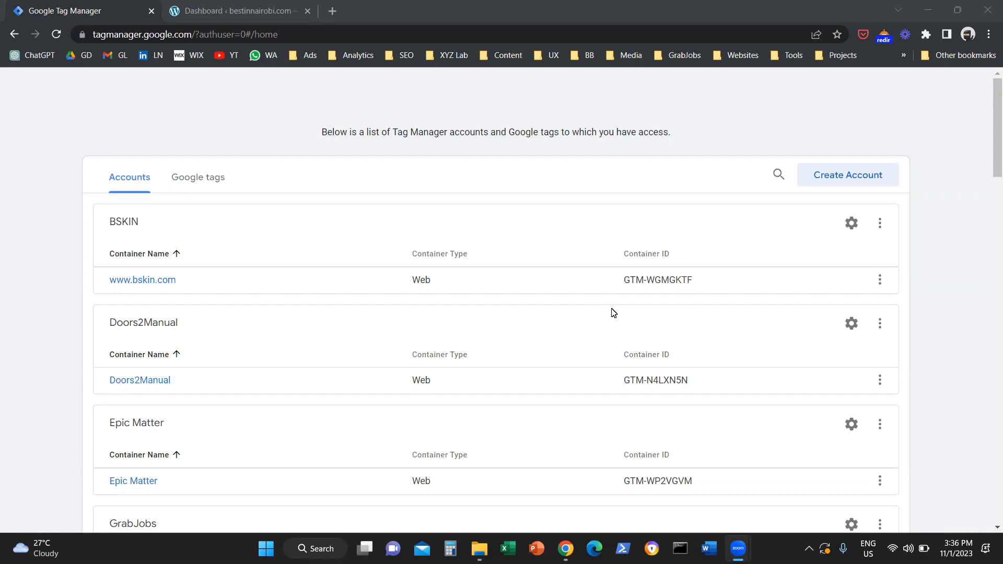
pyautogui.moveTo(217, 137)
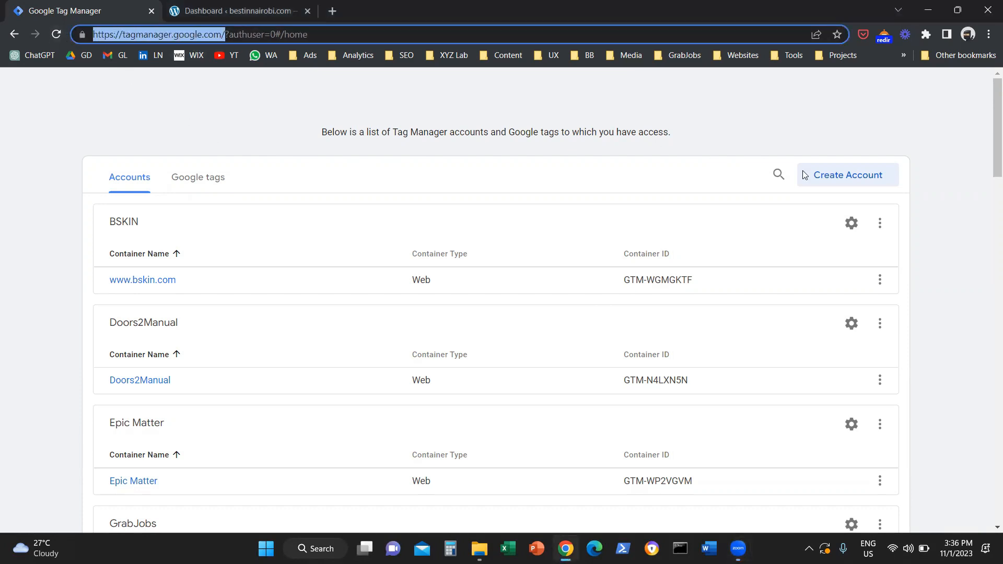
# Fill the new account form: country Indonesia, container 'Test Container', Web target platform.
pyautogui.click(845, 174)
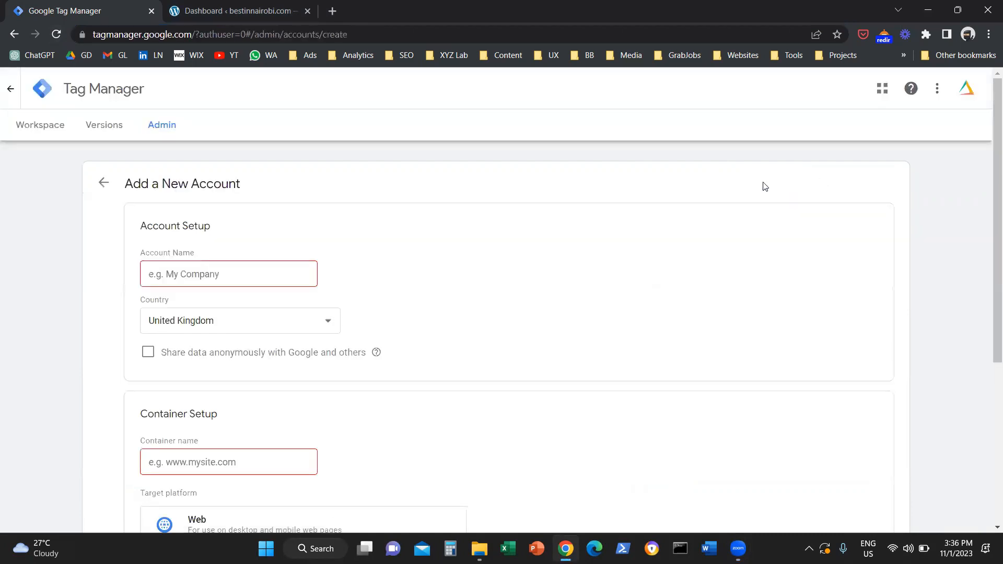
pyautogui.click(228, 273)
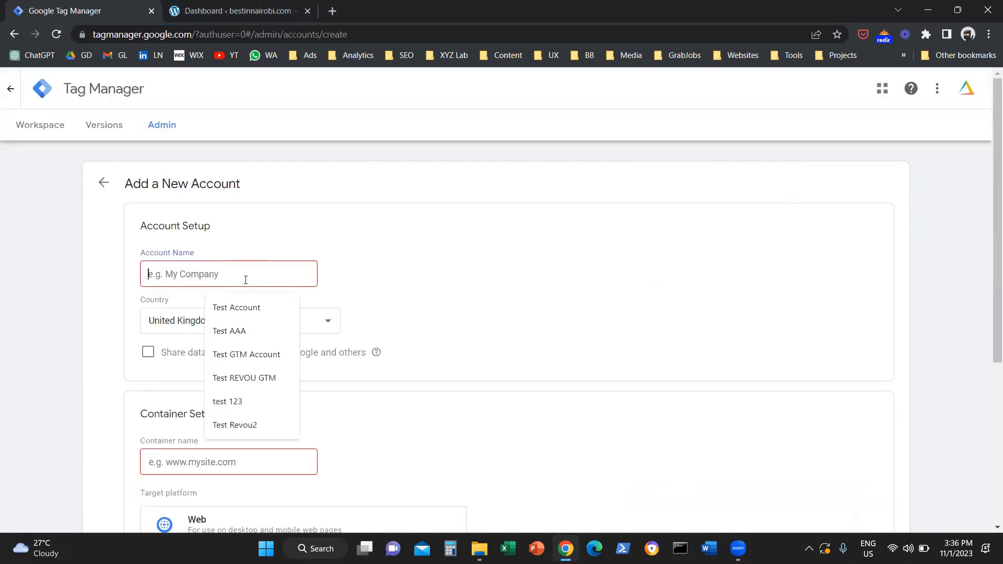
pyautogui.write('Test So')
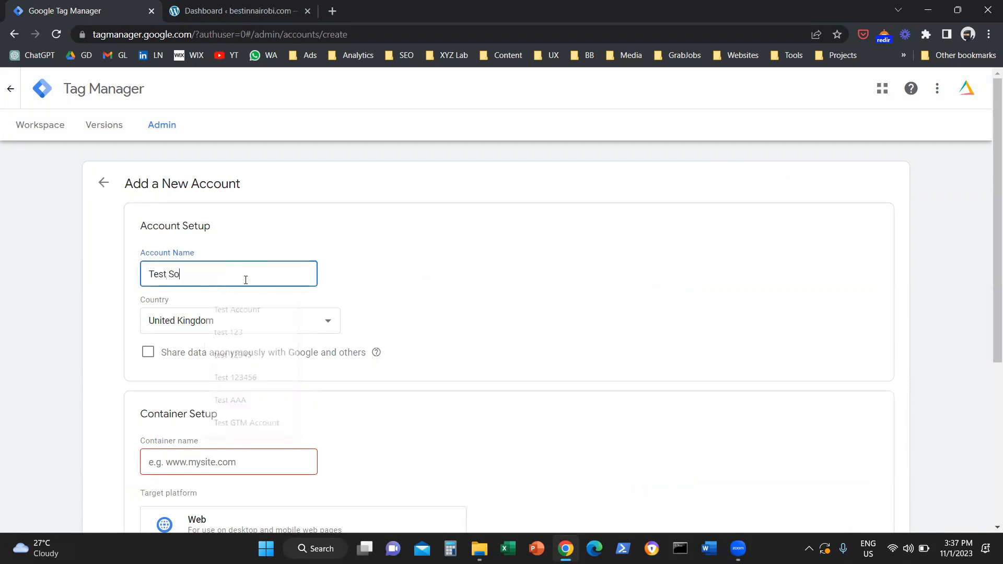
pyautogui.click(239, 321)
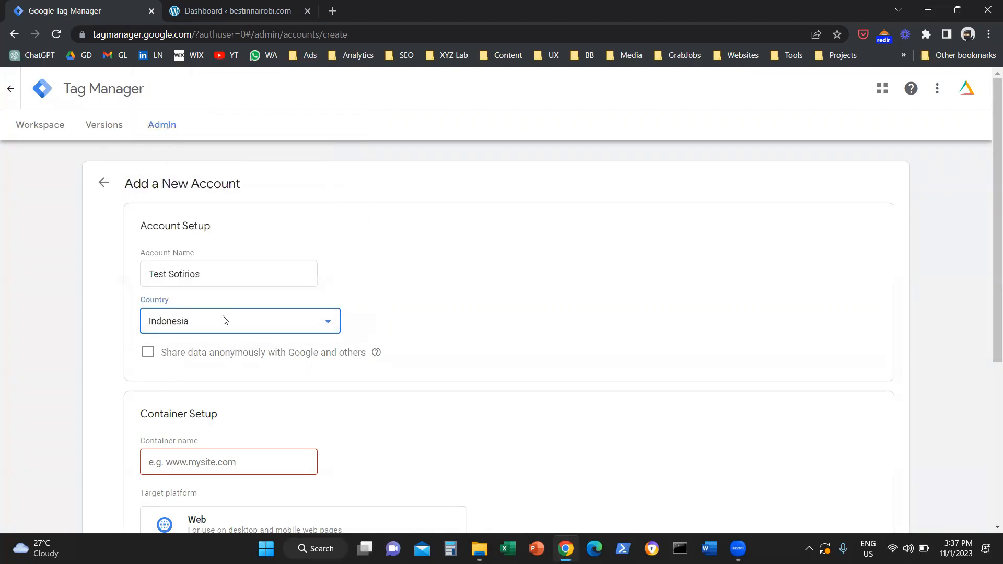
pyautogui.click(228, 331)
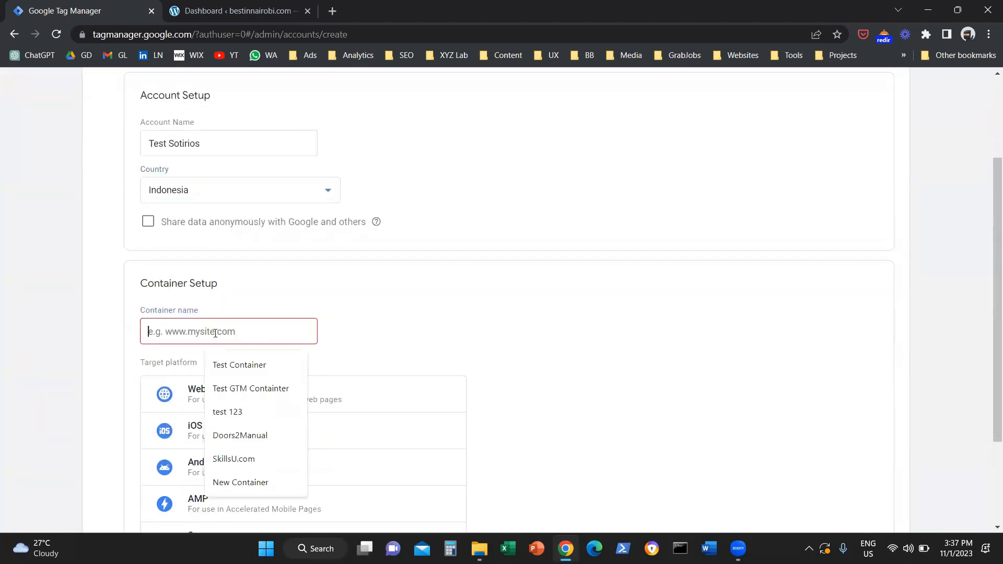
pyautogui.write('Tes')
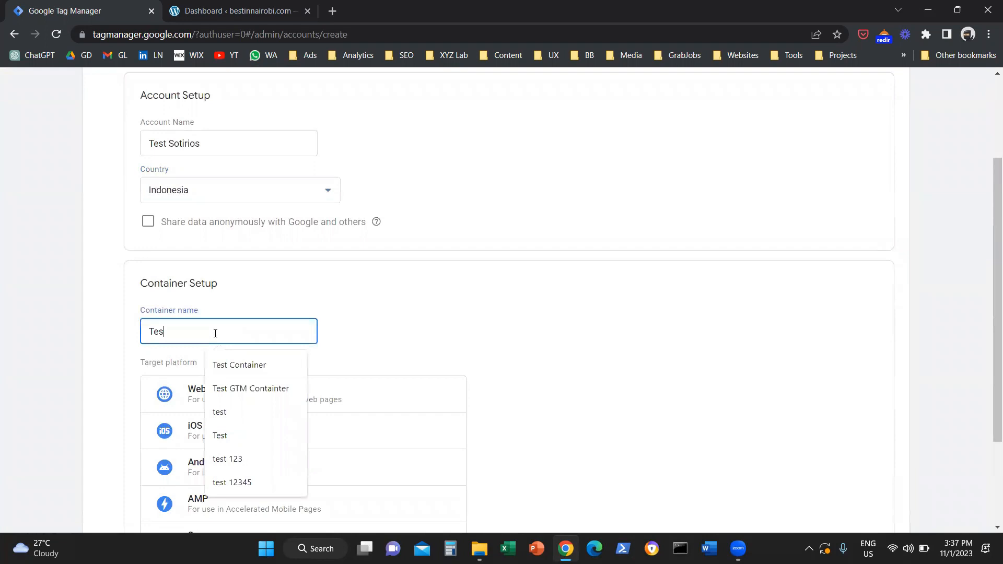
pyautogui.click(239, 365)
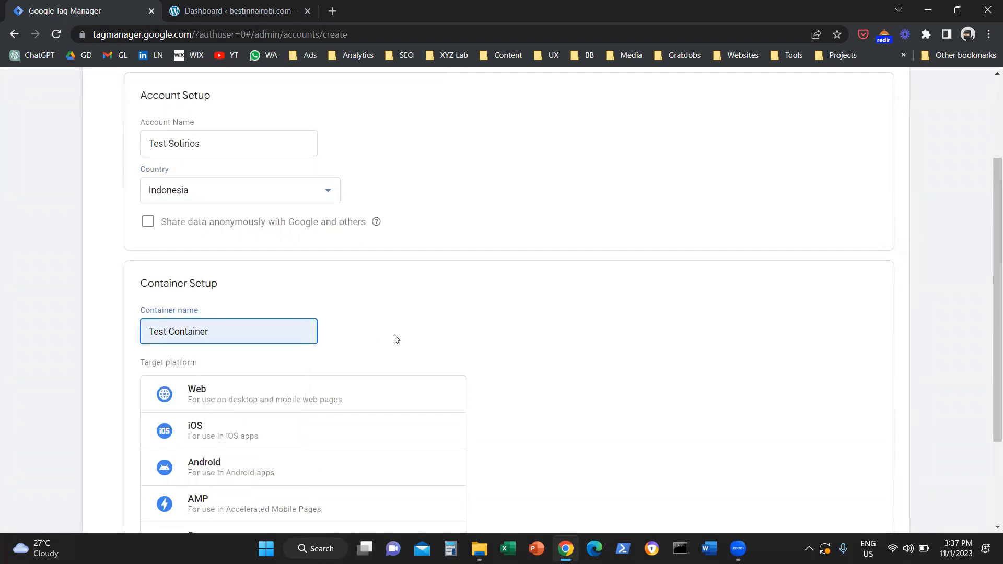
pyautogui.scroll(-3)
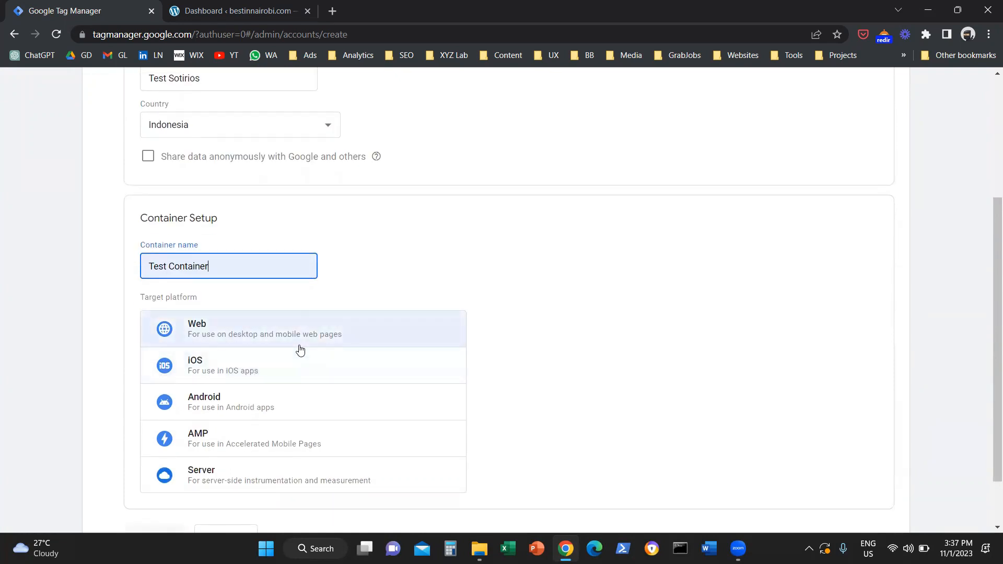
pyautogui.moveTo(277, 345)
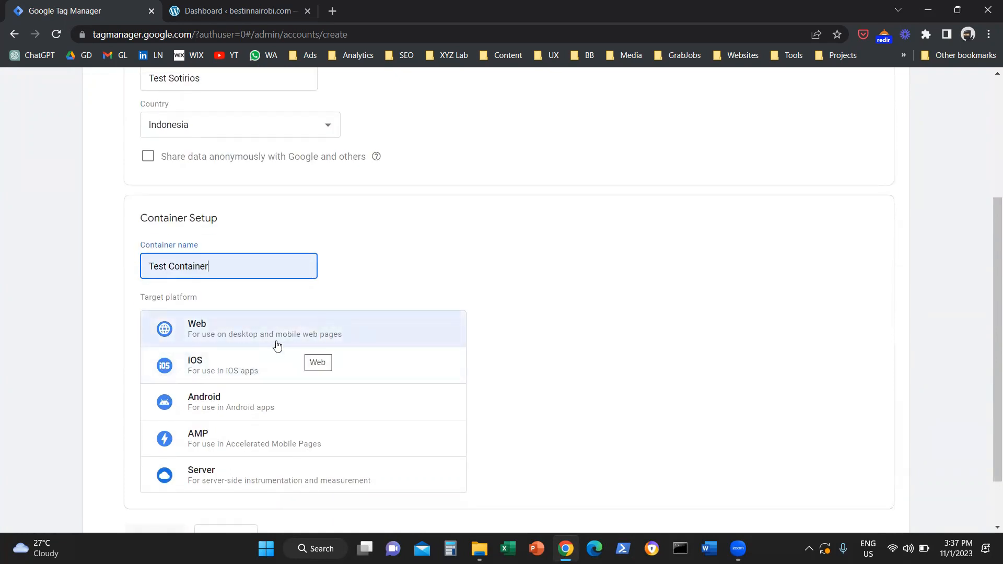
pyautogui.moveTo(253, 401)
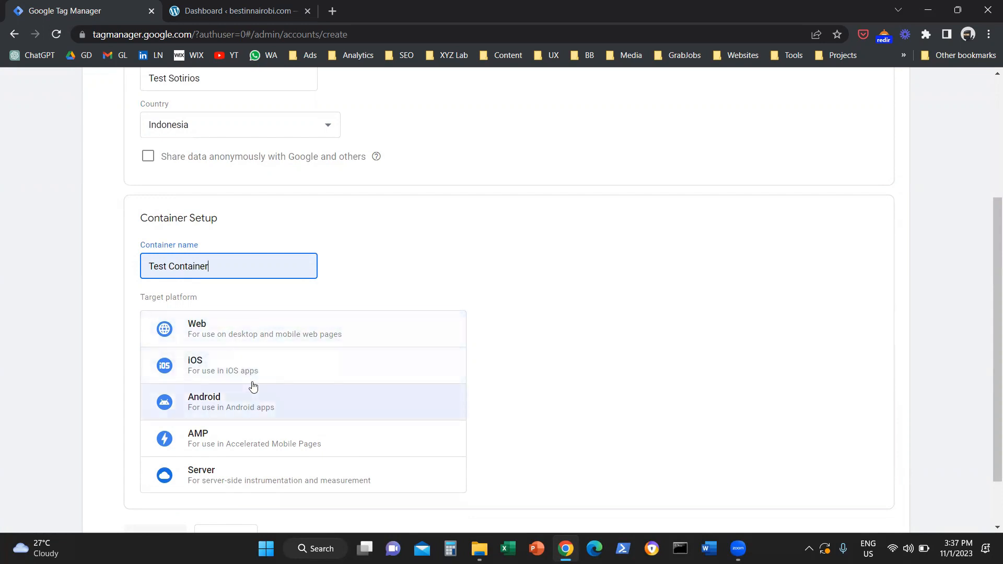
pyautogui.moveTo(213, 439)
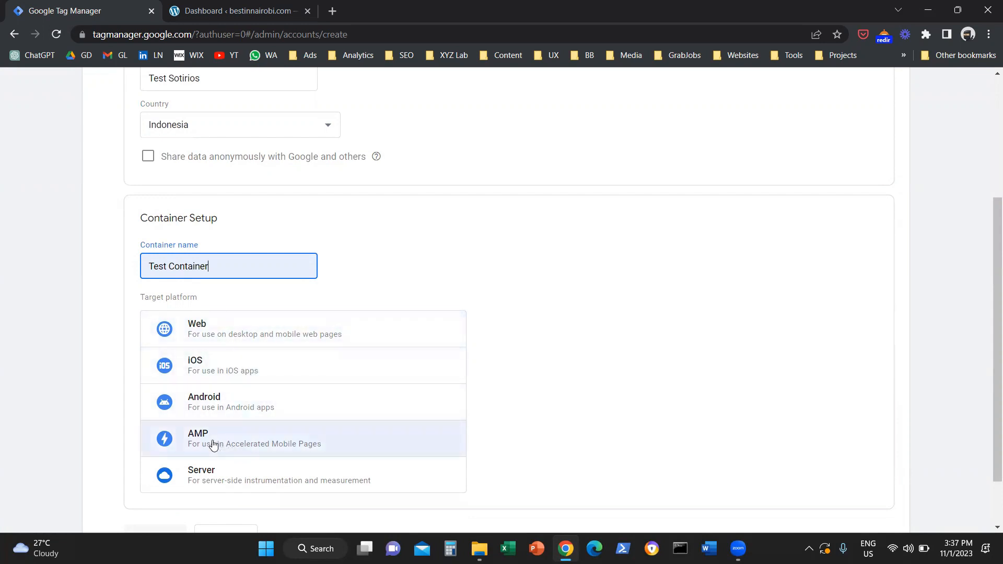
pyautogui.moveTo(202, 341)
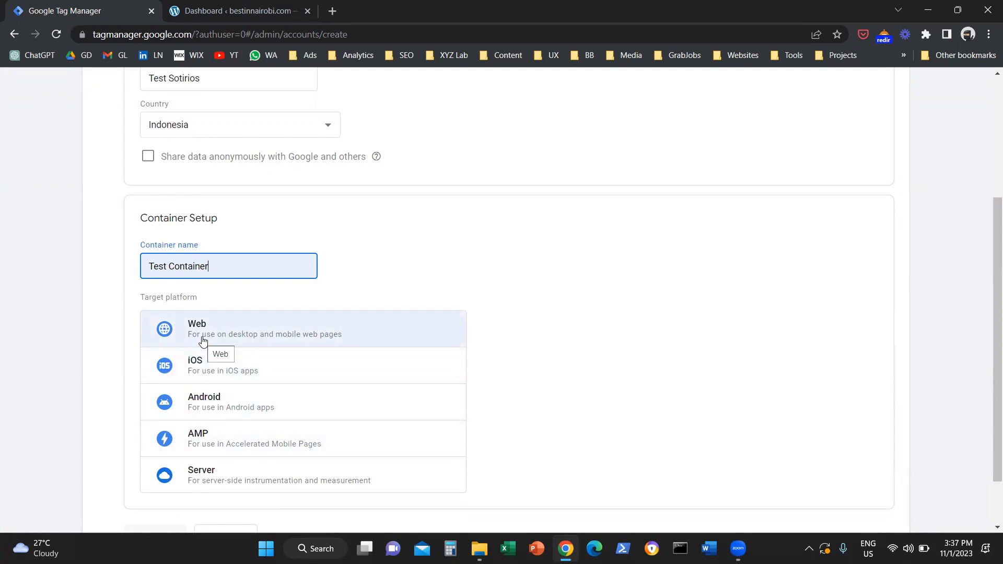
pyautogui.click(304, 328)
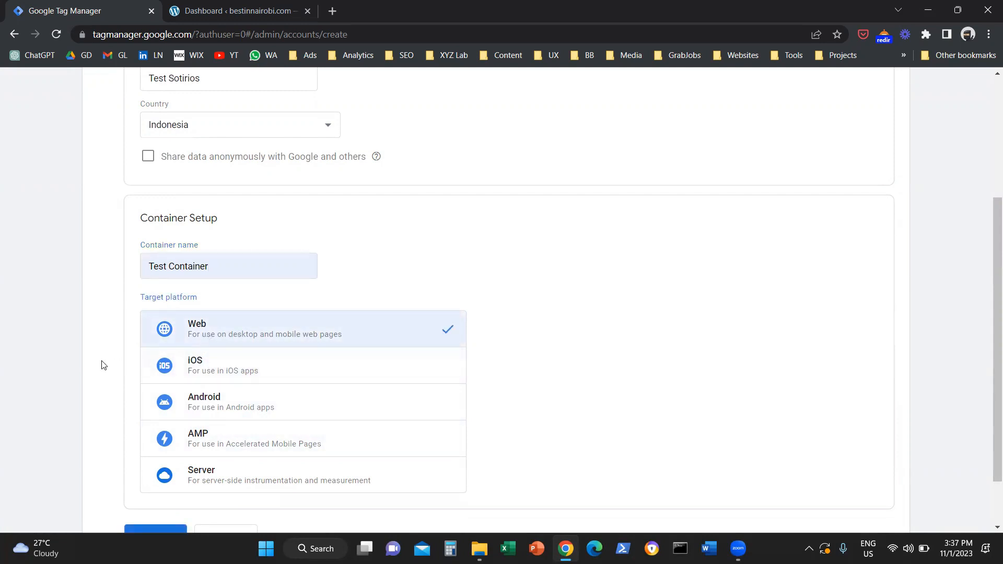
pyautogui.scroll(-3)
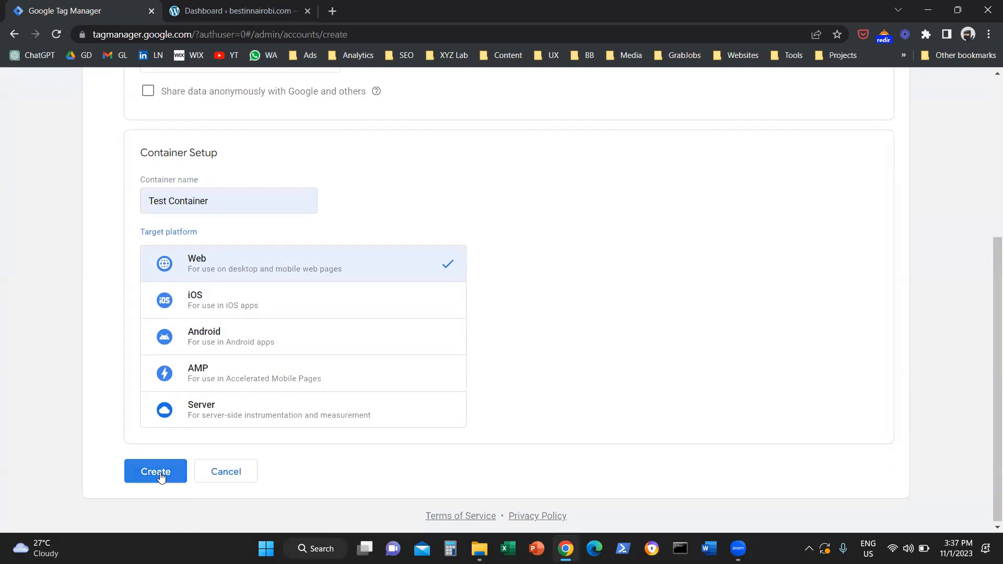
# Submit the account and accept the Data Processing Terms and Terms of Service.
pyautogui.click(154, 471)
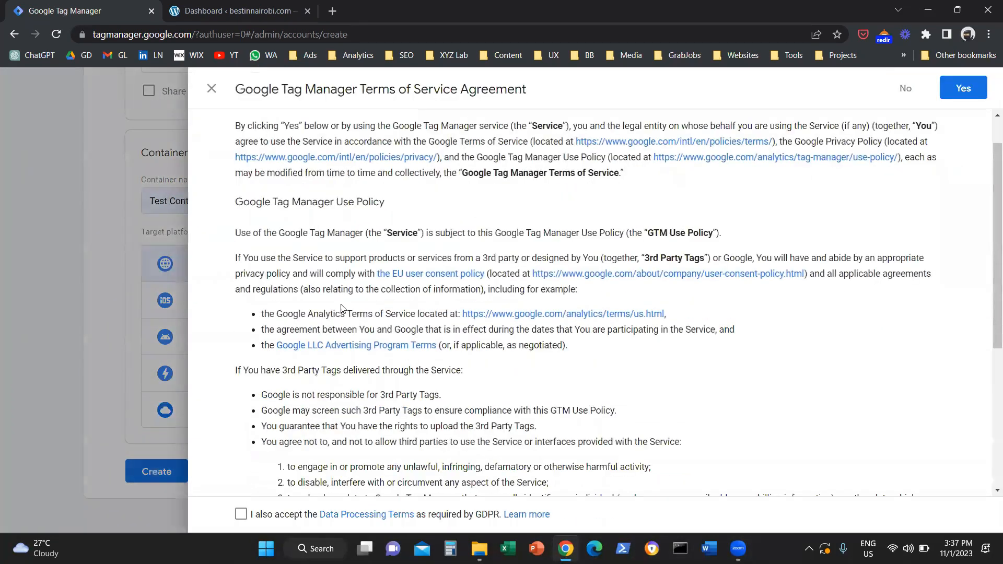
pyautogui.scroll(-3)
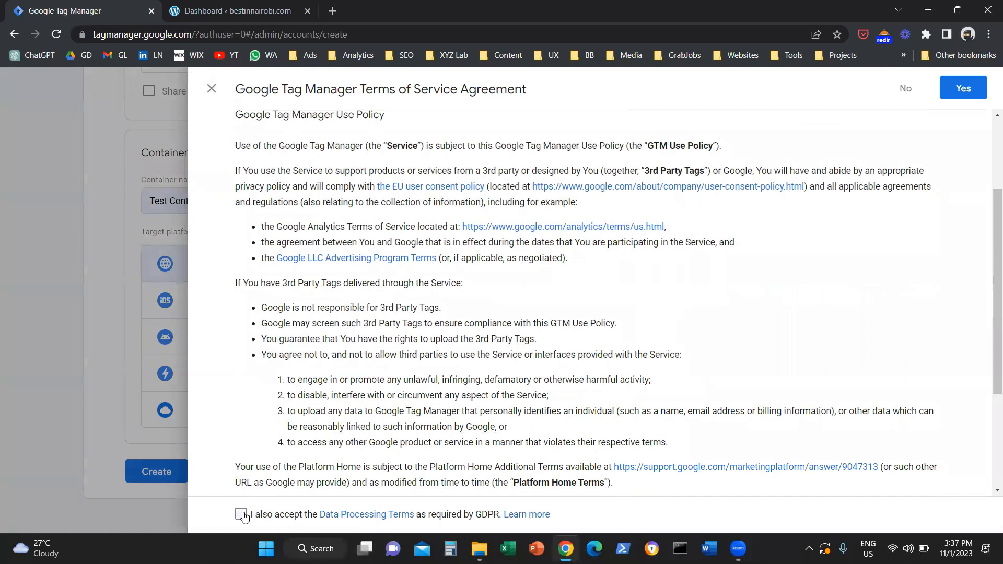
pyautogui.click(241, 514)
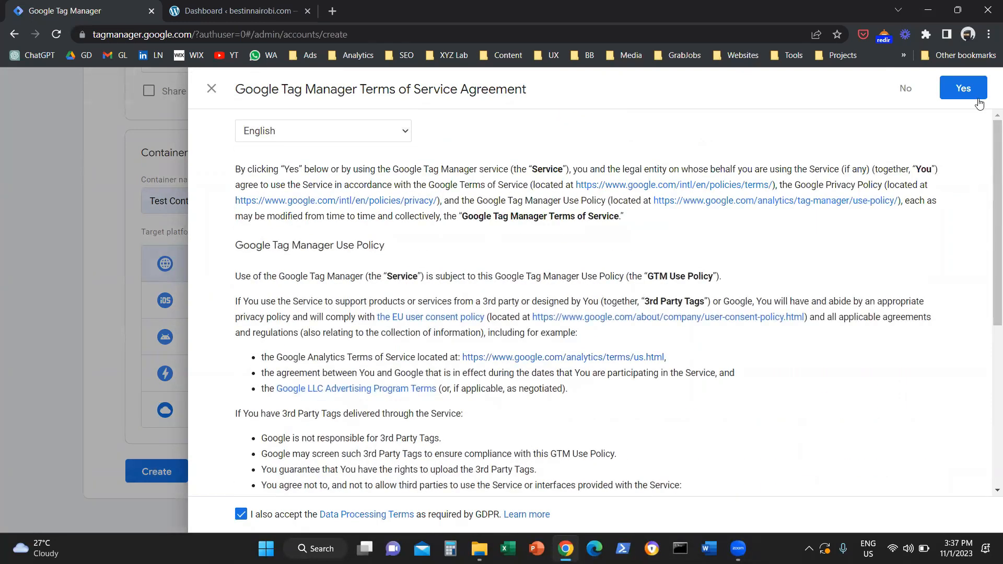
pyautogui.click(963, 88)
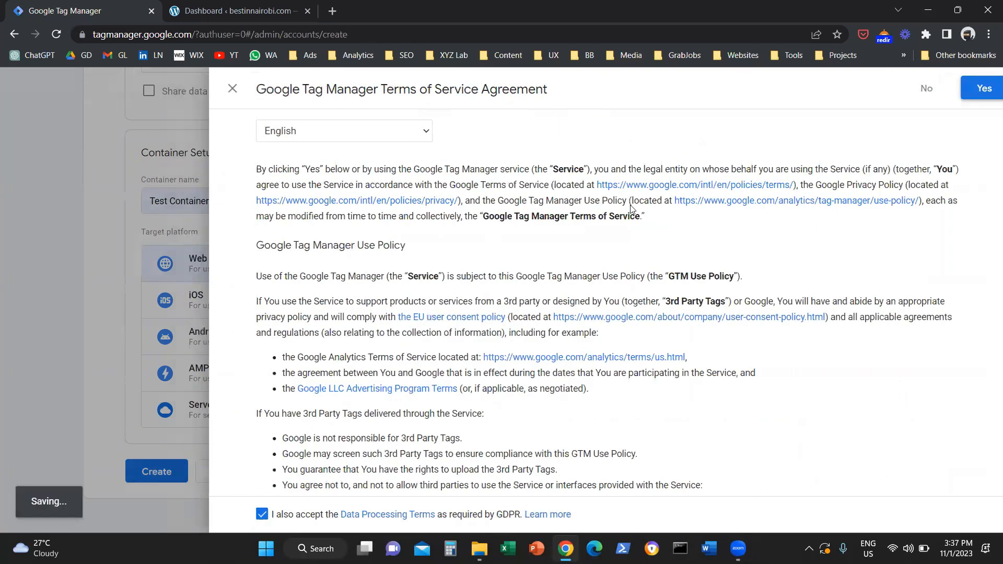
pyautogui.click(983, 87)
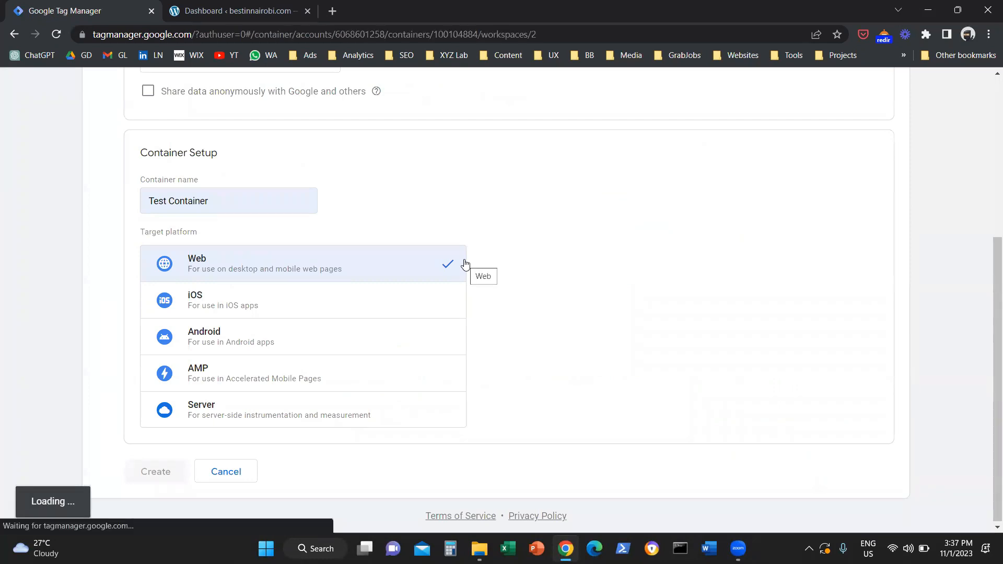
# Open the Install Google Tag Manager dialog and select the noscript body snippet.
pyautogui.click(155, 471)
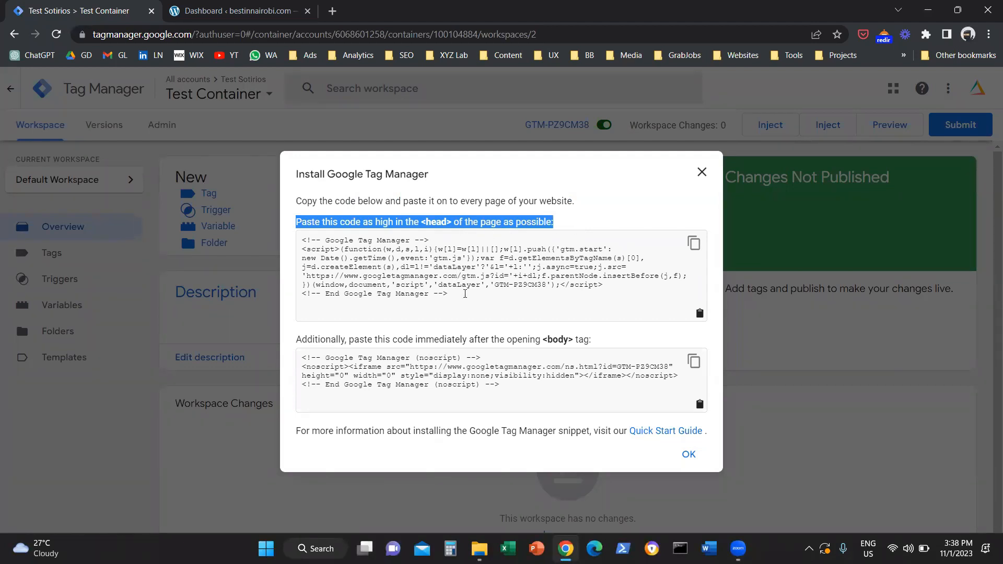
pyautogui.moveTo(337, 343)
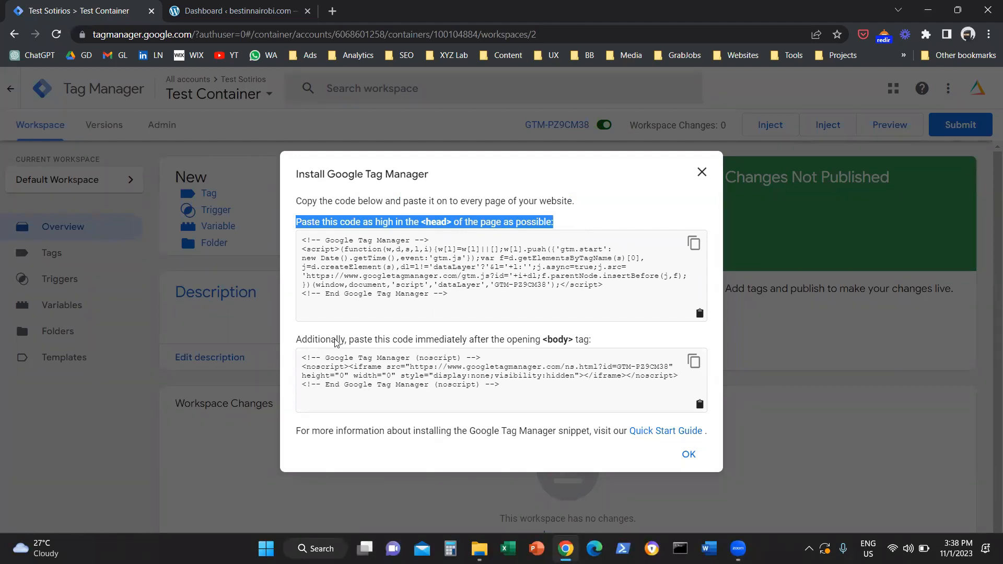
pyautogui.moveTo(492, 379)
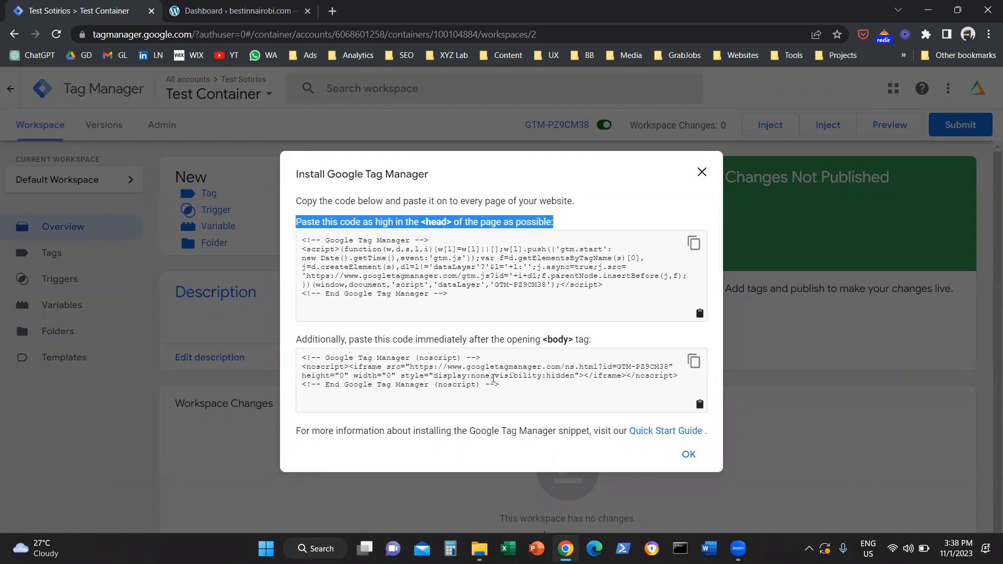
pyautogui.tripleClick(499, 376)
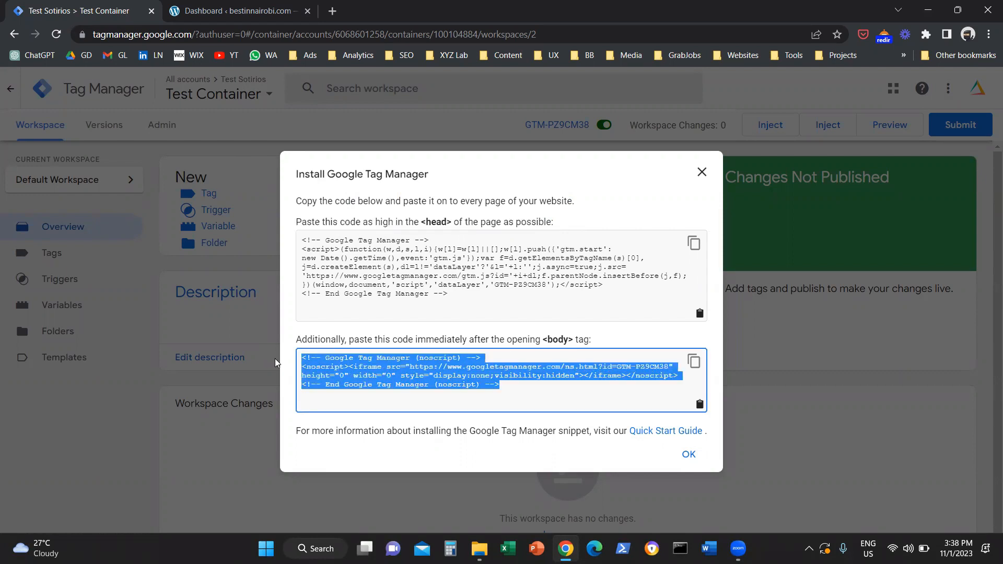
pyautogui.moveTo(608, 200)
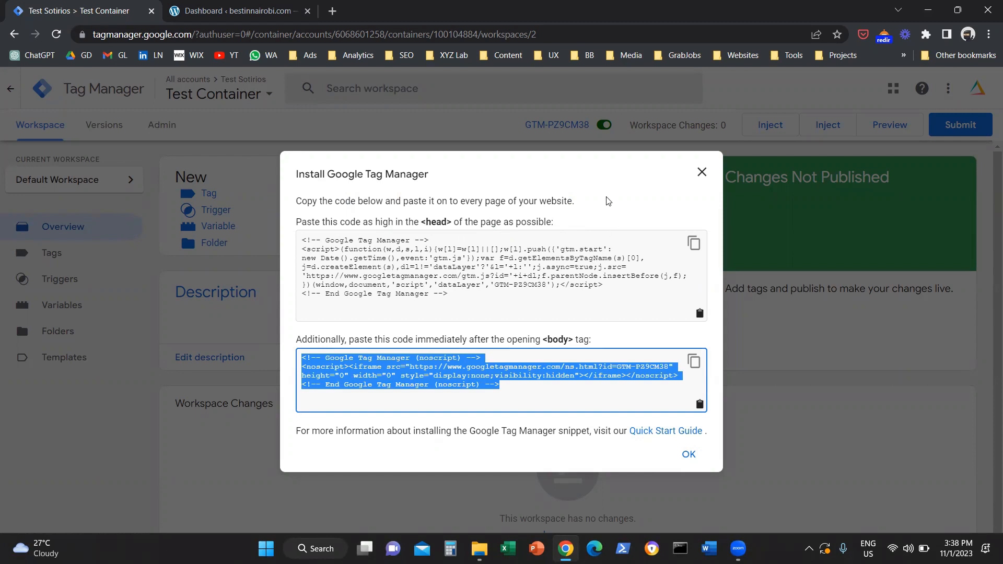
pyautogui.moveTo(701, 173)
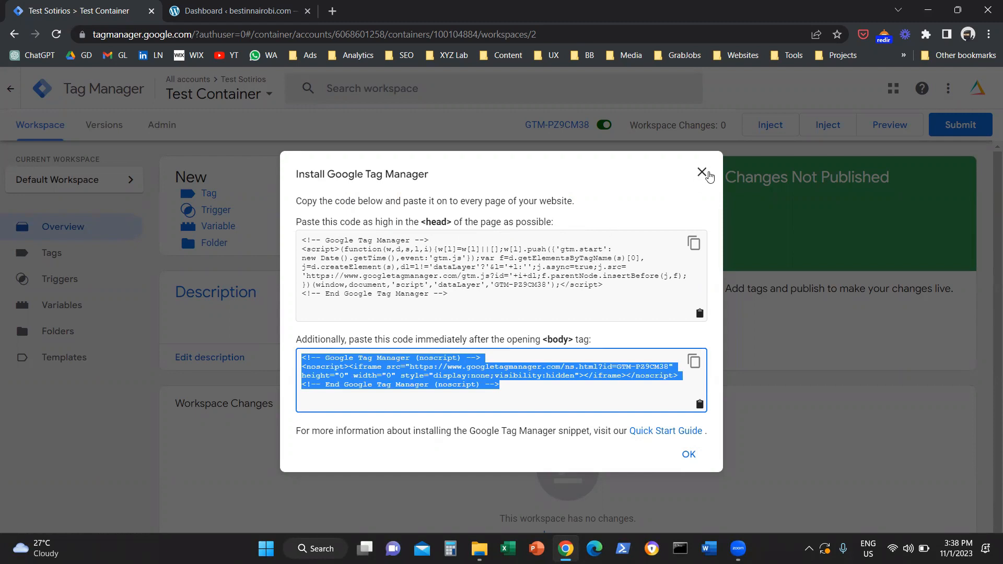
# Reopen Install Google Tag Manager from the container's Admin settings.
pyautogui.click(702, 173)
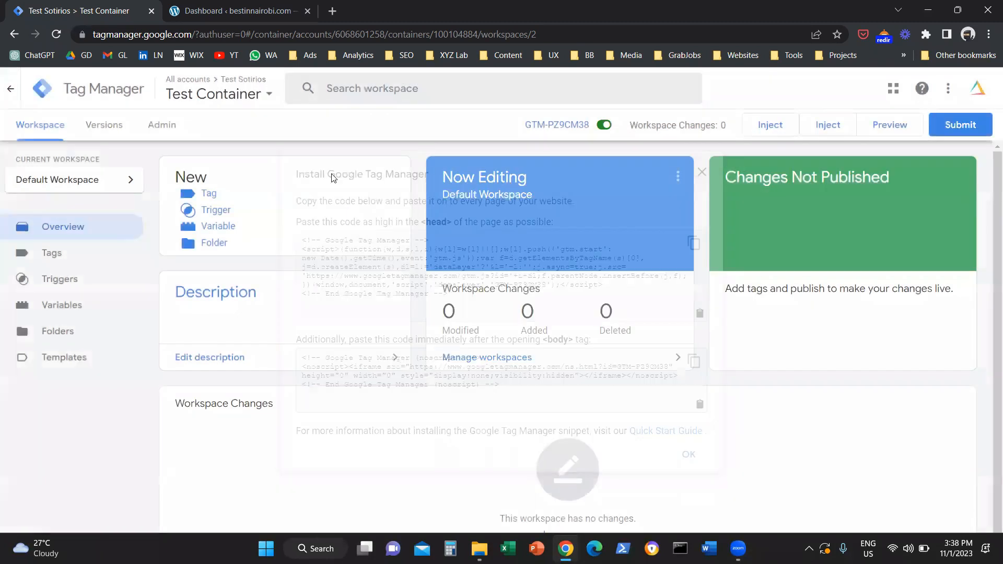
pyautogui.click(161, 125)
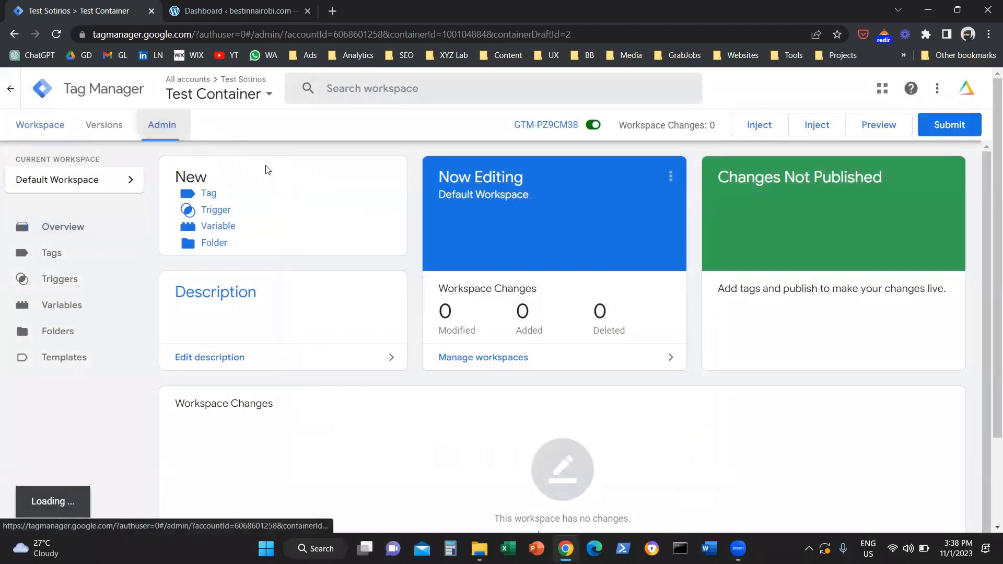
pyautogui.click(161, 125)
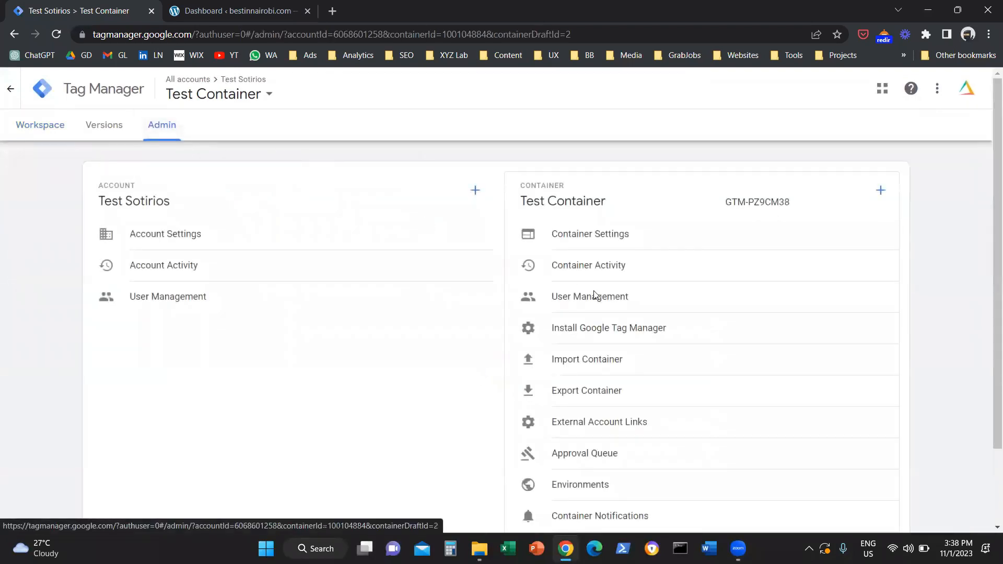
pyautogui.moveTo(608, 327)
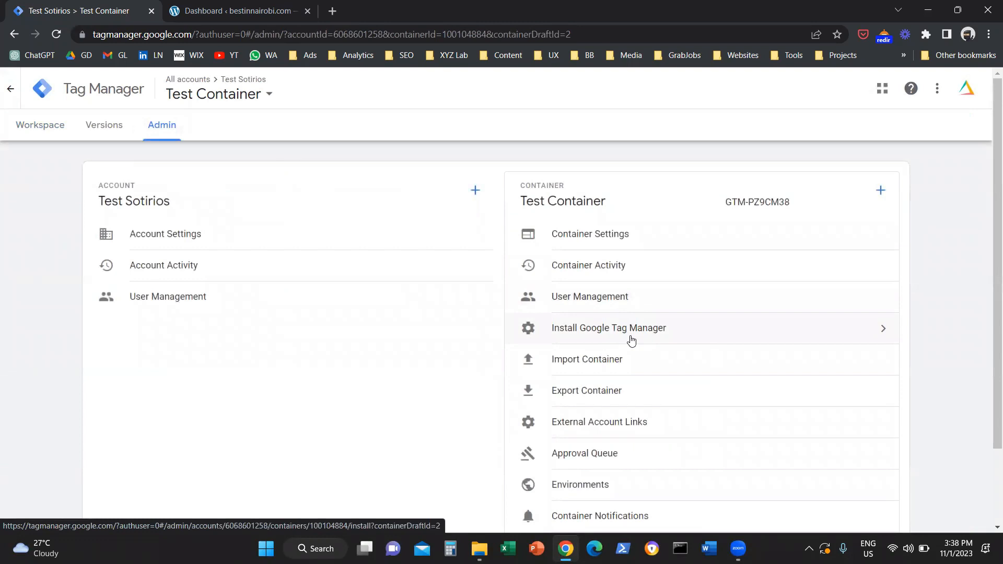
pyautogui.click(608, 328)
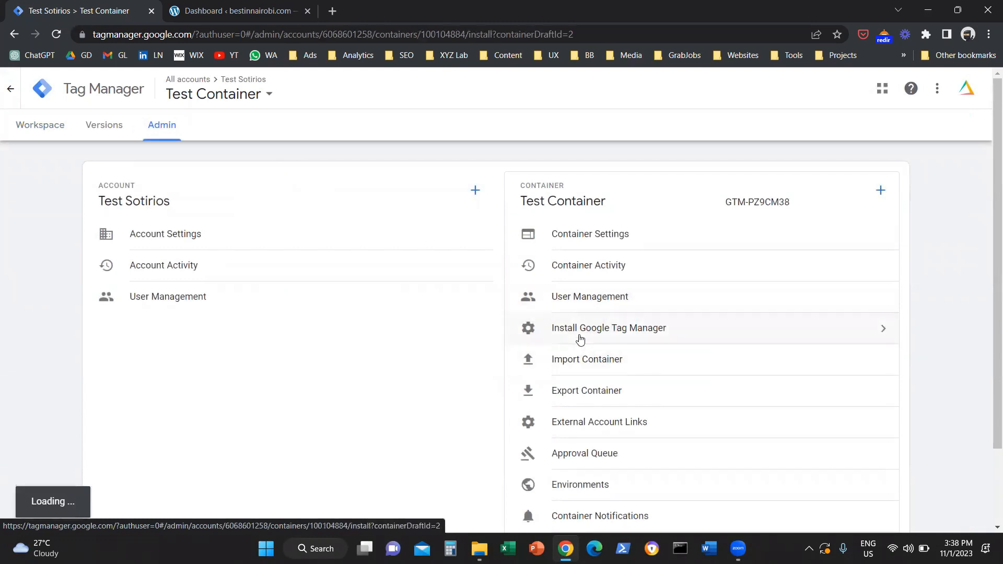
pyautogui.click(608, 327)
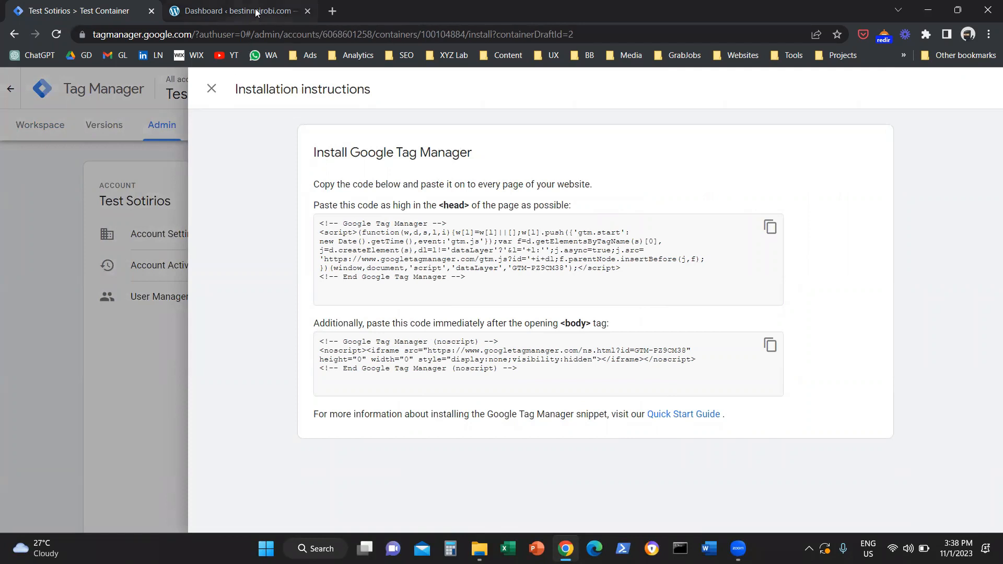
# In WordPress Plugins > Add New, search 'wp code', then install and activate WPCode.
pyautogui.click(238, 11)
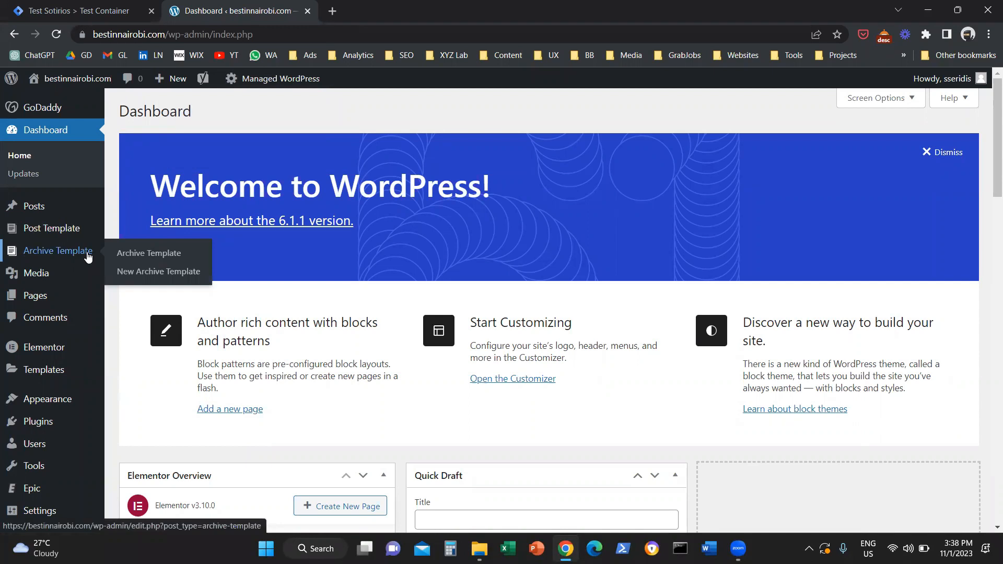
pyautogui.moveTo(67, 423)
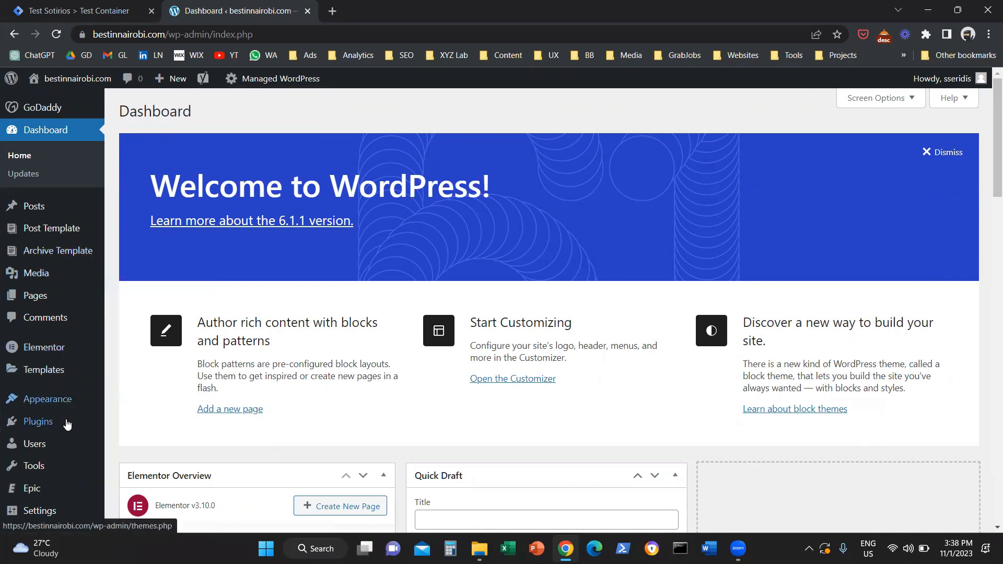
pyautogui.click(37, 421)
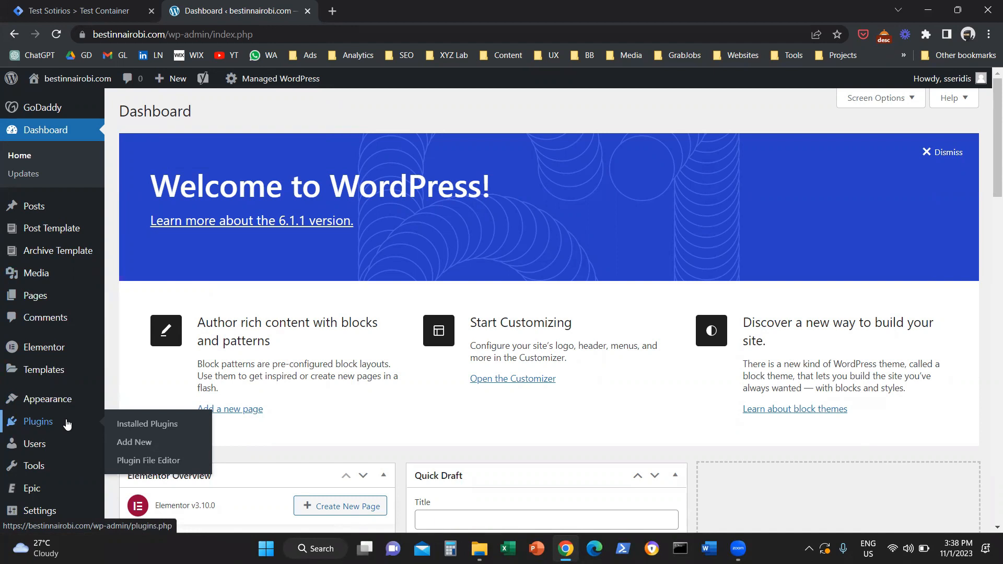
pyautogui.moveTo(135, 442)
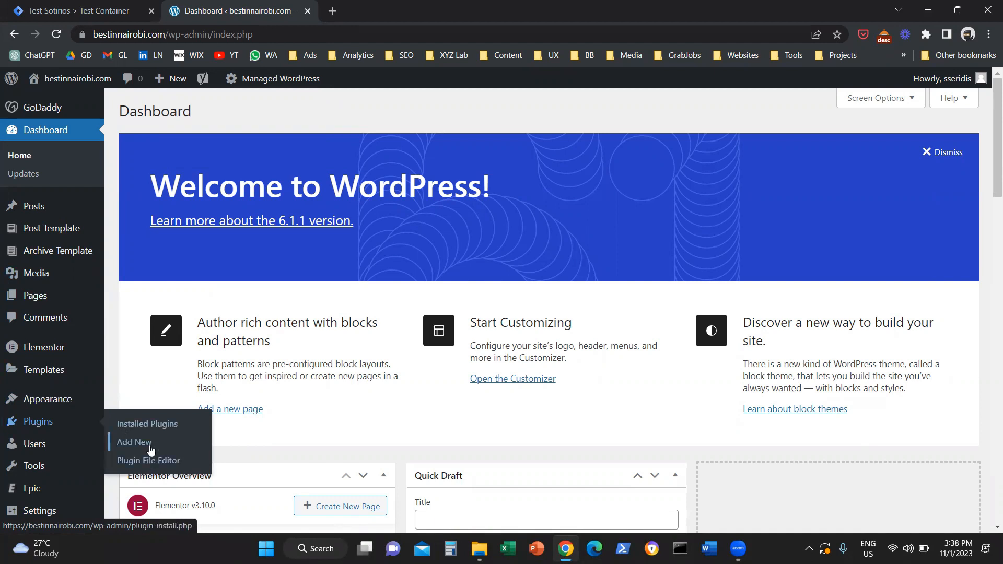
pyautogui.moveTo(56, 431)
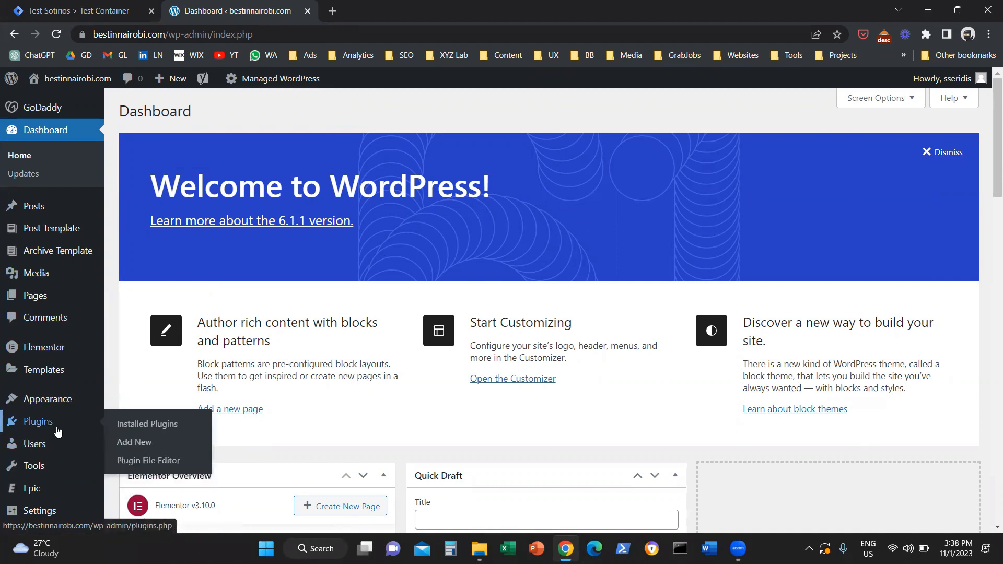
pyautogui.moveTo(134, 442)
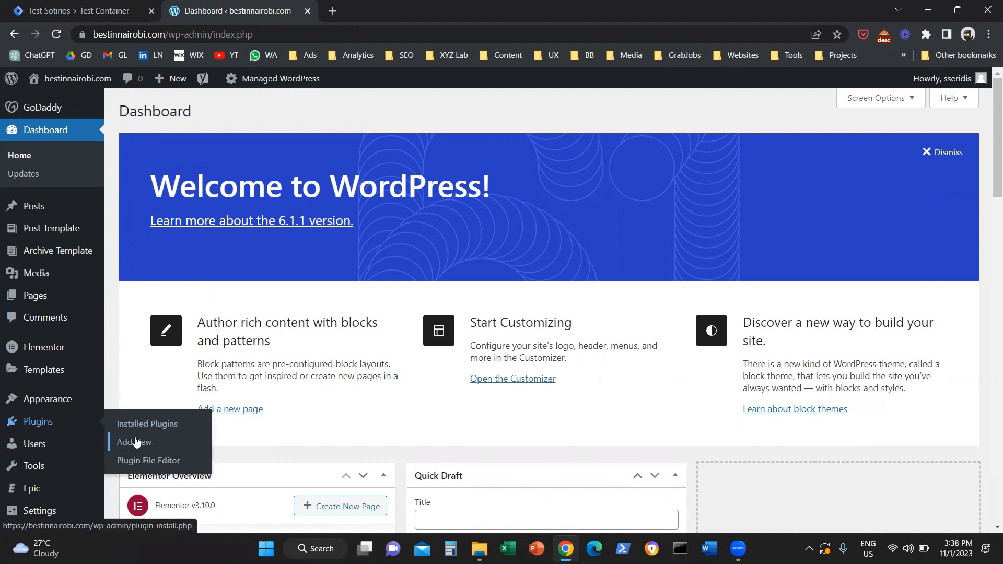
pyautogui.click(132, 441)
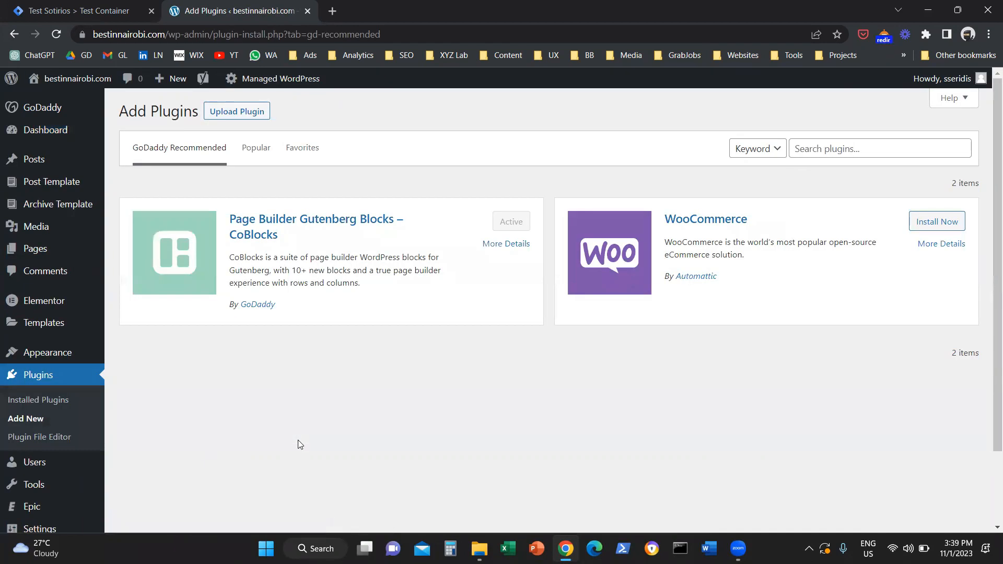
pyautogui.click(879, 148)
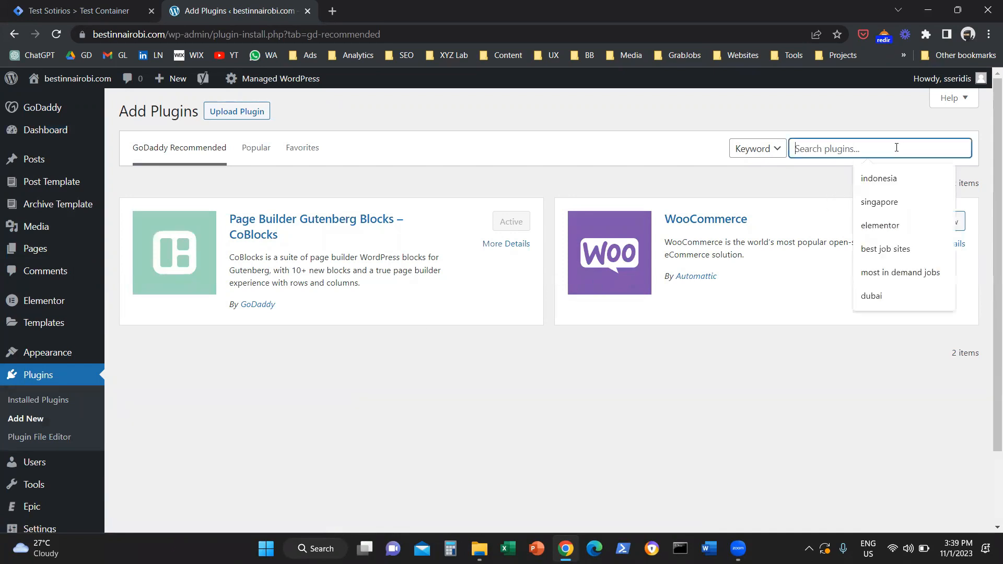
pyautogui.write('wp code')
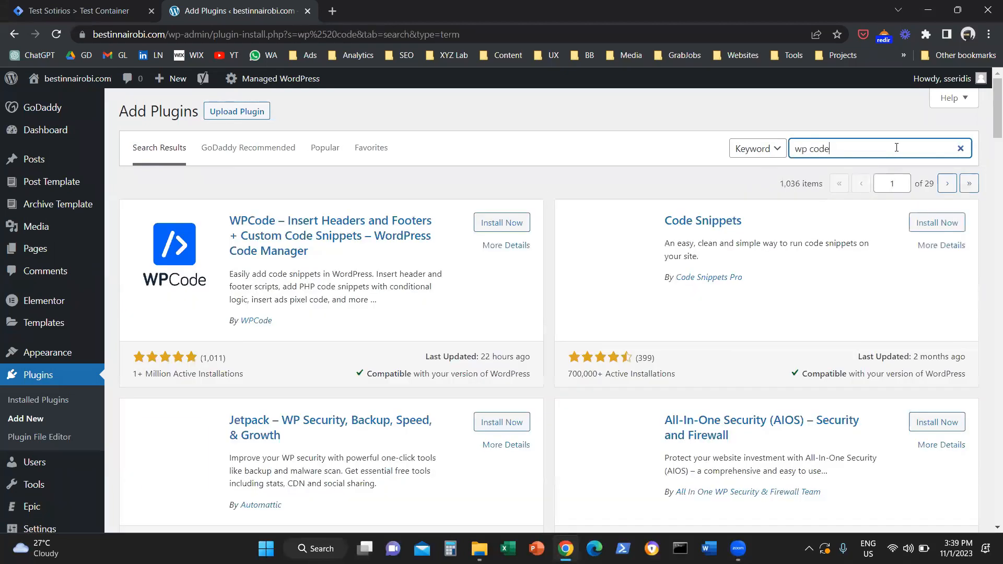
pyautogui.moveTo(440, 197)
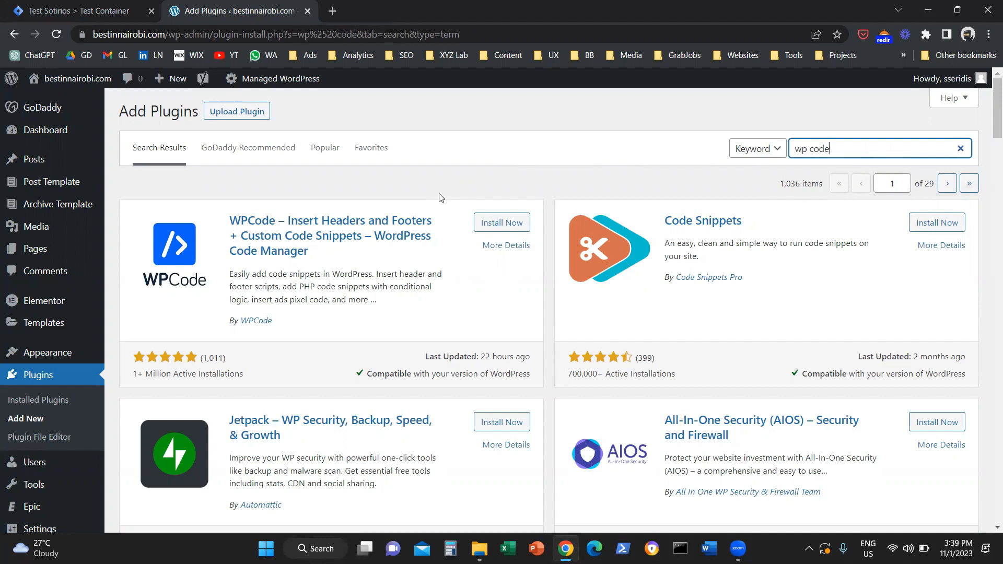
pyautogui.moveTo(501, 223)
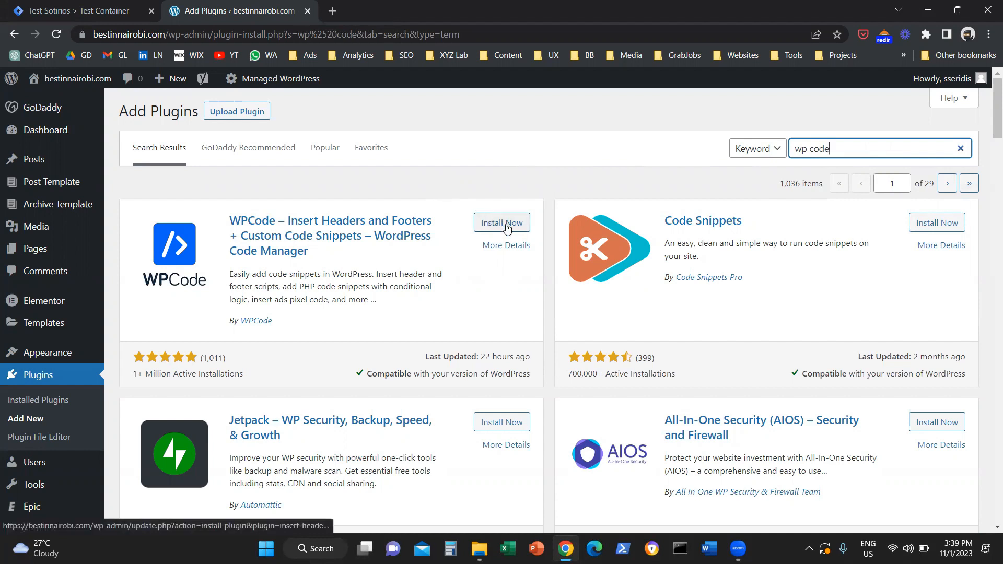
pyautogui.moveTo(502, 223)
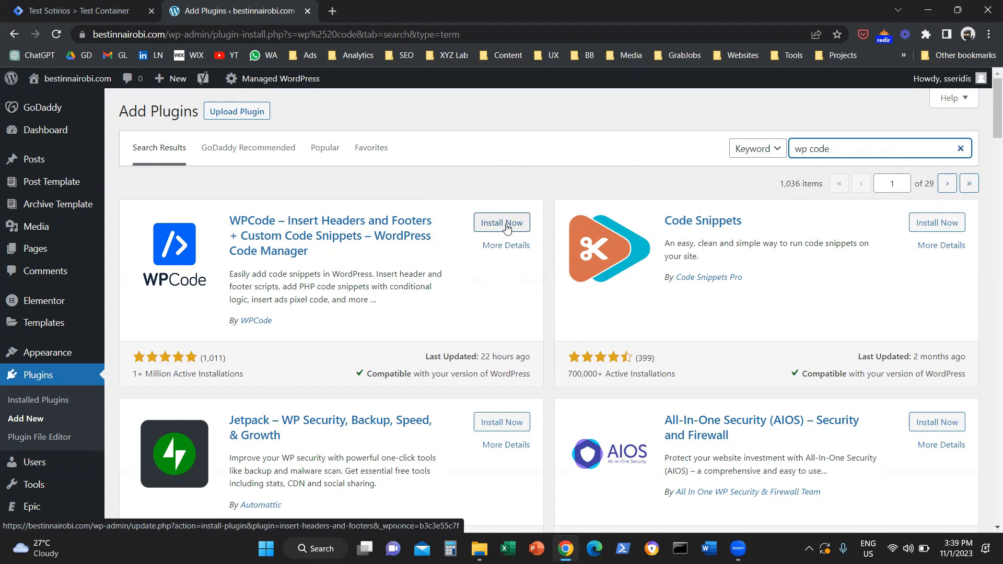
pyautogui.click(501, 223)
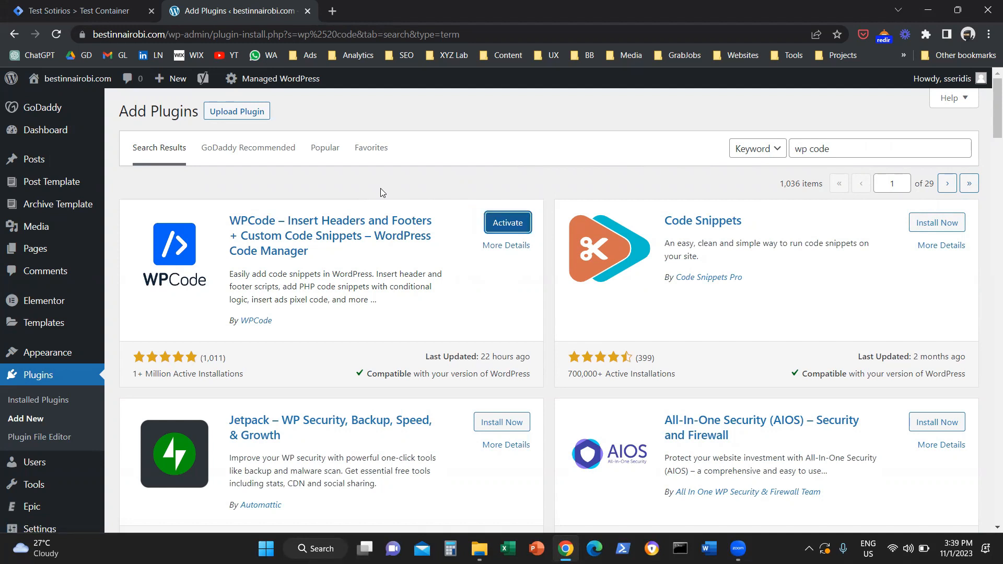
pyautogui.moveTo(507, 222)
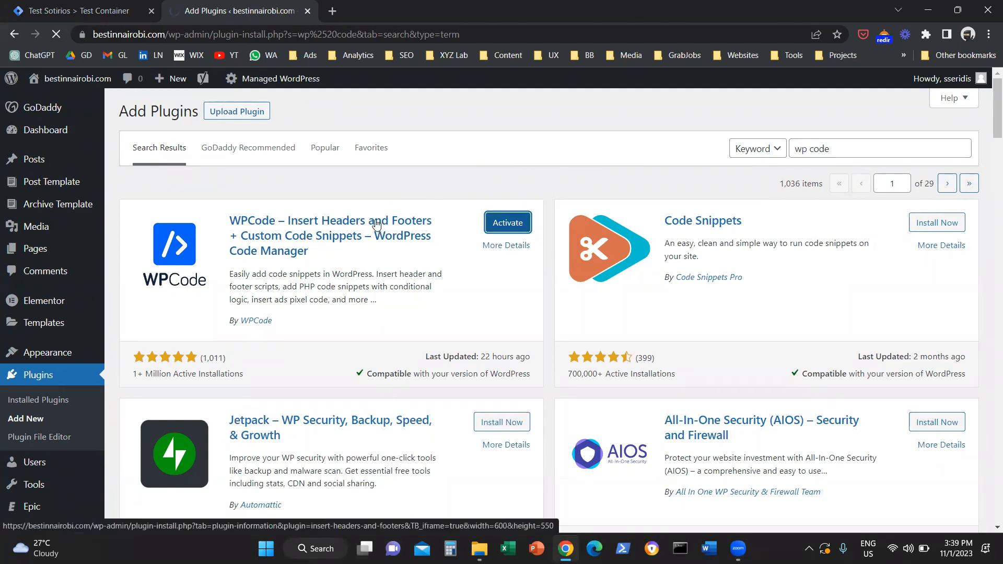
pyautogui.click(507, 222)
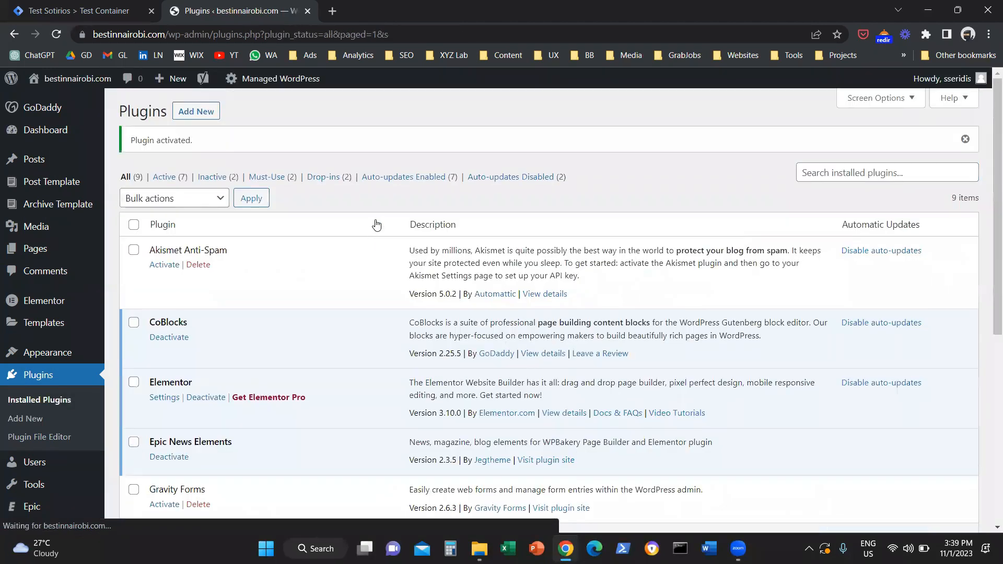
# Go to Code Snippets > Header & Footer in the WordPress sidebar.
pyautogui.scroll(-3)
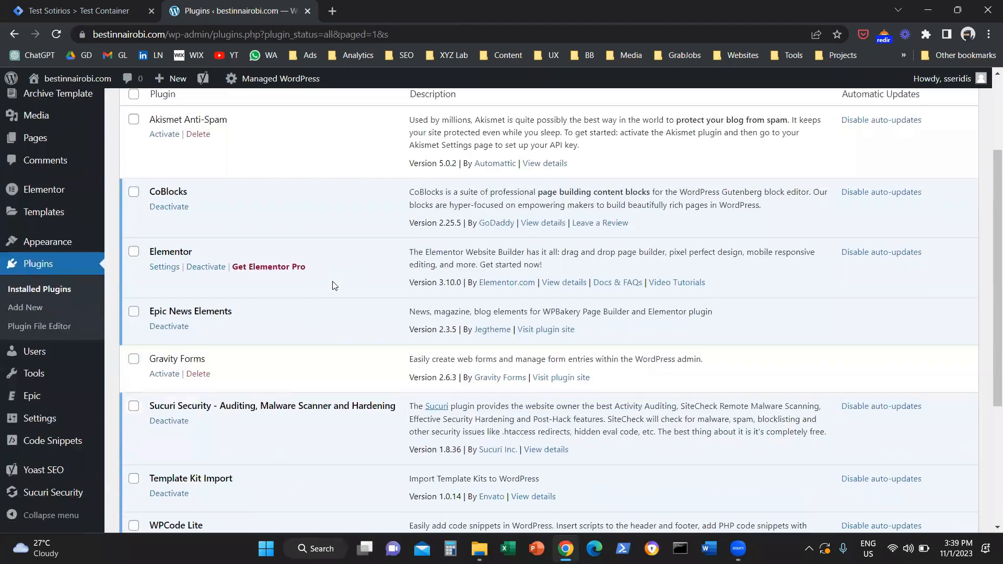
pyautogui.scroll(-3)
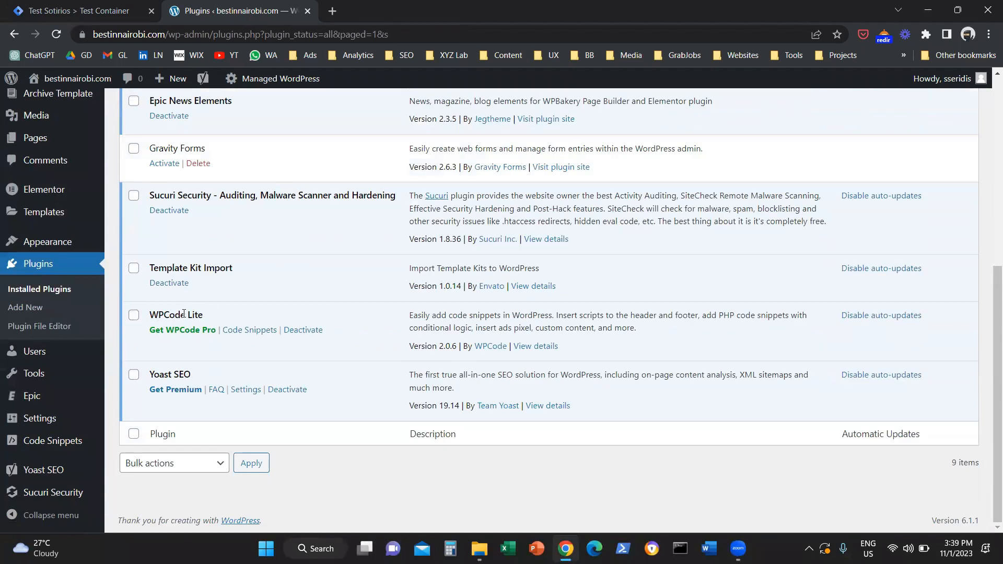
pyautogui.moveTo(240, 282)
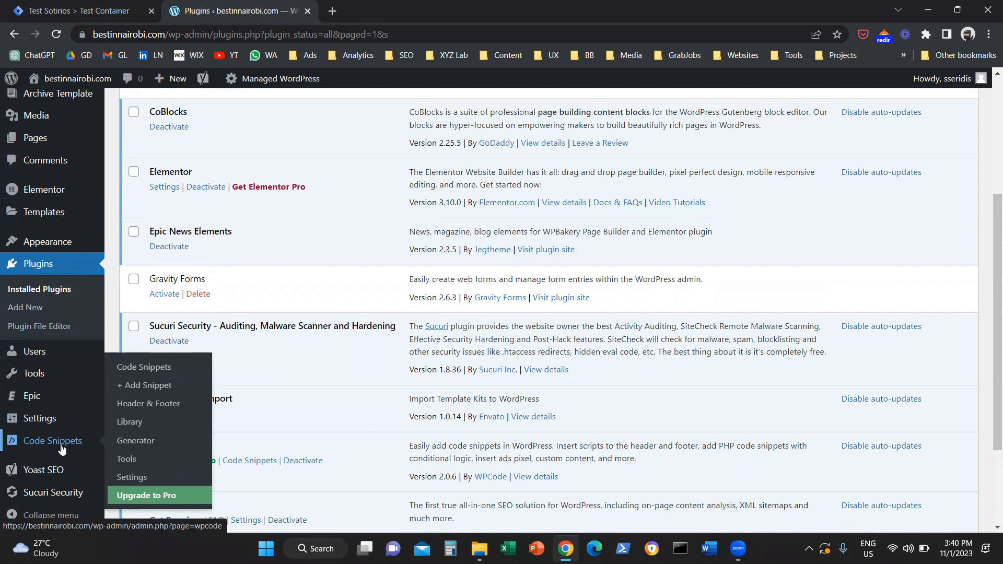
pyautogui.moveTo(92, 448)
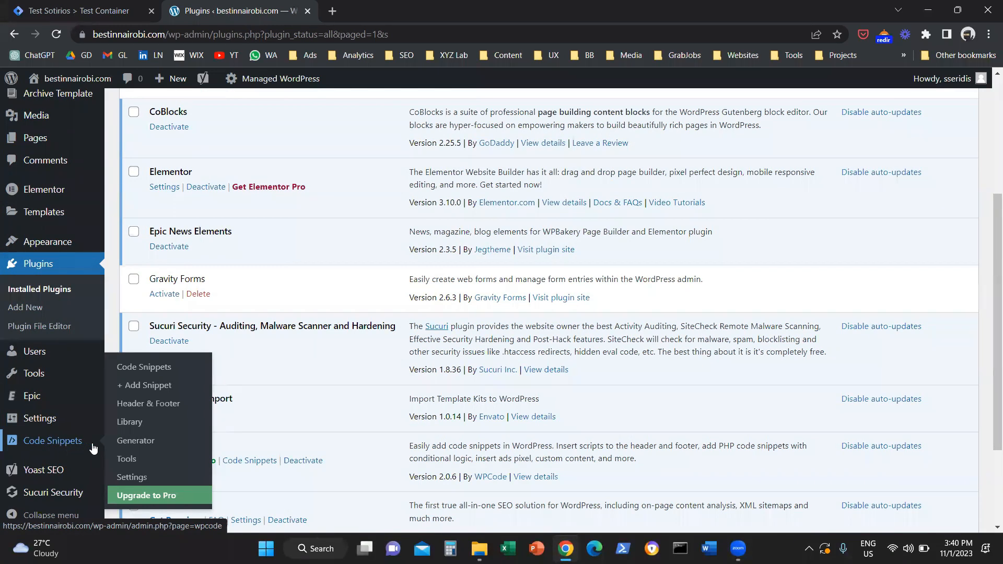
pyautogui.moveTo(148, 402)
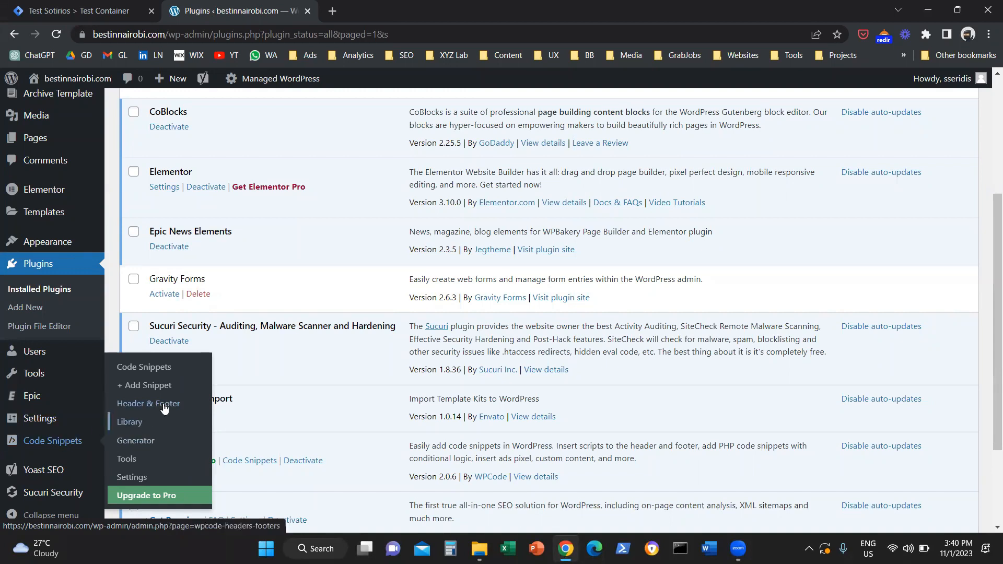
pyautogui.click(148, 404)
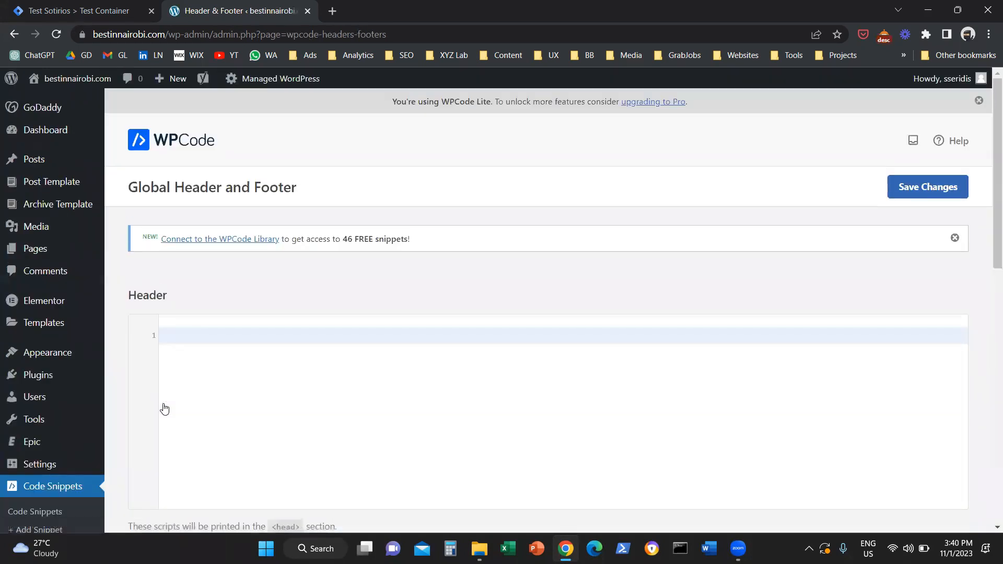
pyautogui.moveTo(277, 387)
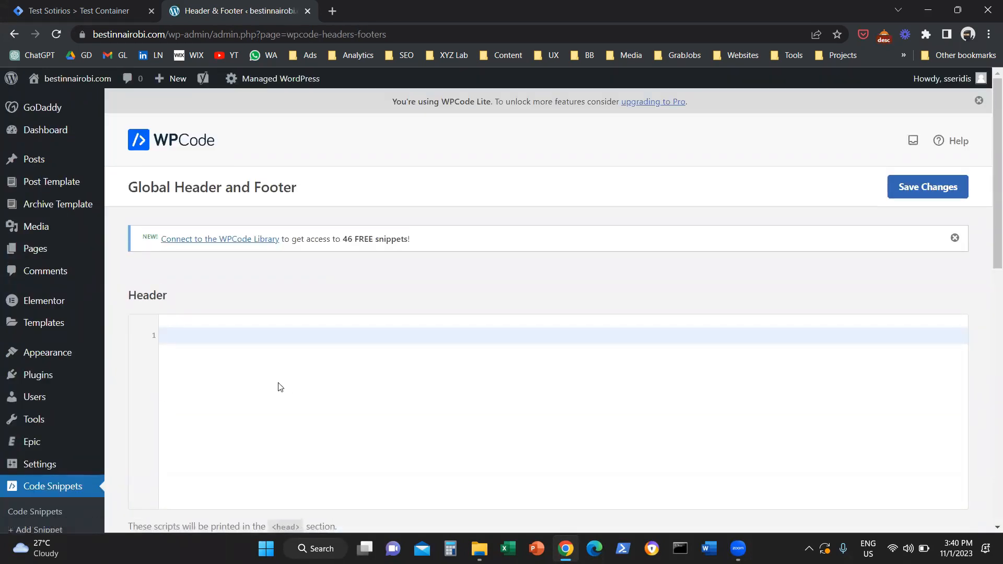
# Paste the GTM head code into Header and noscript code into Body, then save.
pyautogui.click(77, 11)
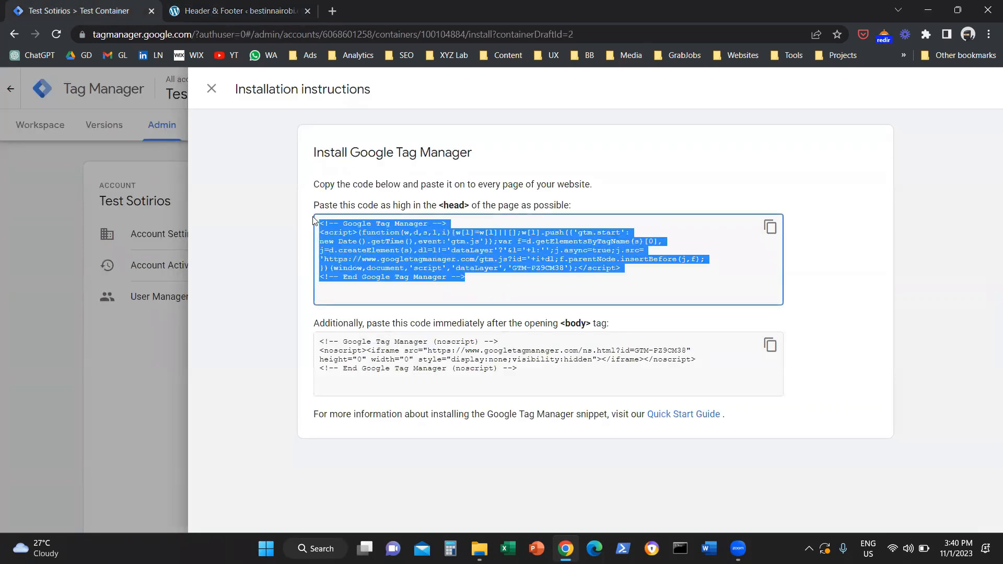
pyautogui.click(236, 11)
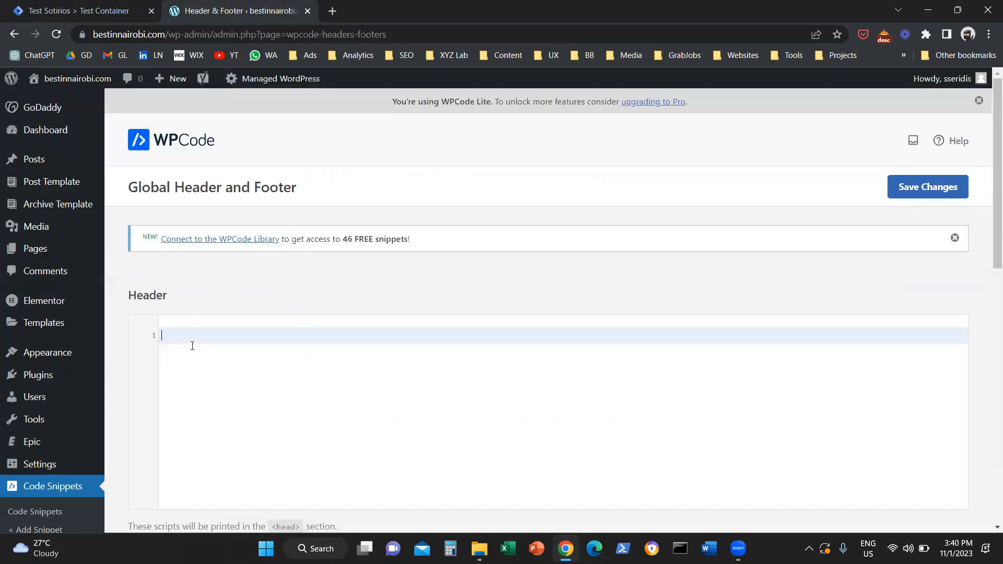
pyautogui.scroll(-3)
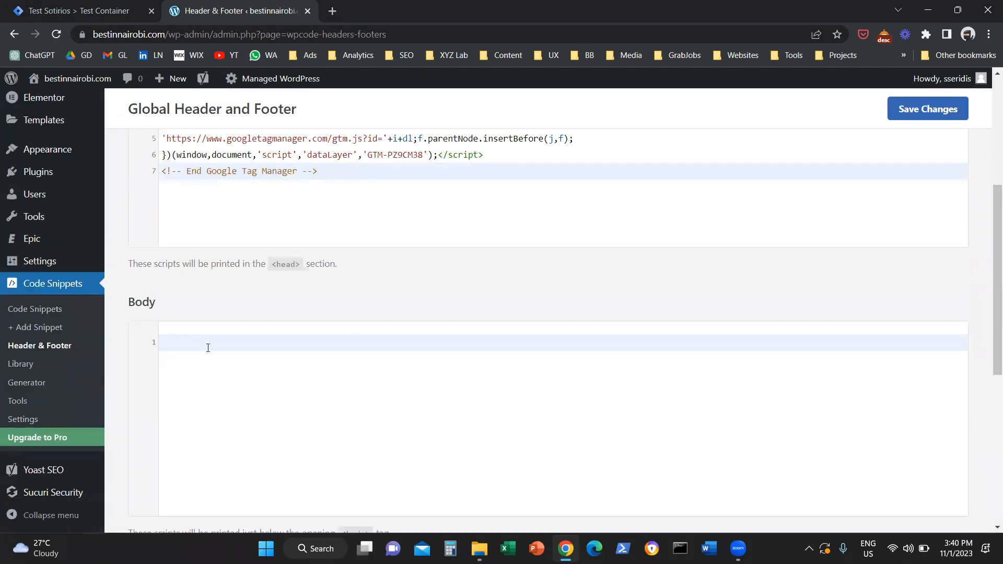
pyautogui.moveTo(154, 352)
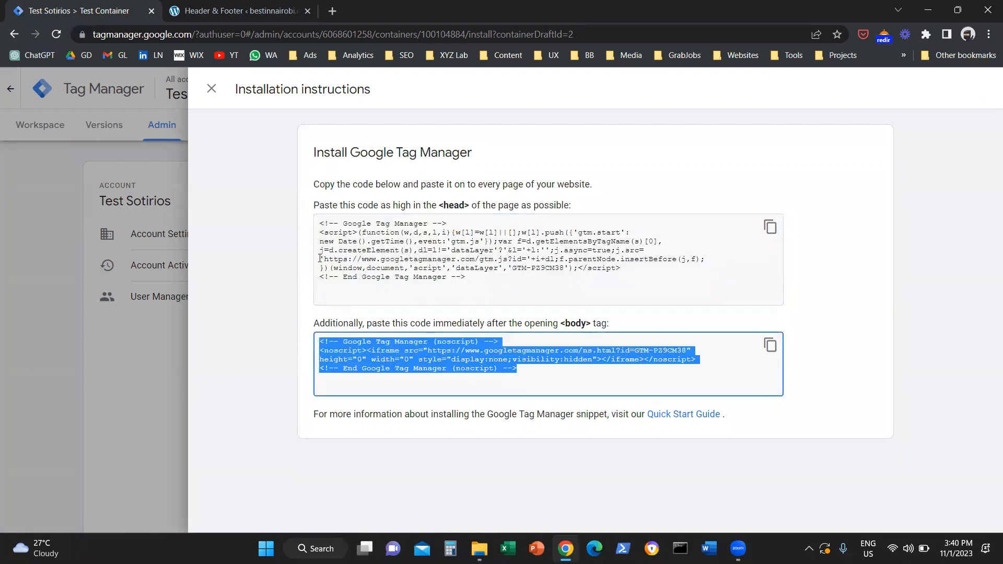
pyautogui.click(236, 11)
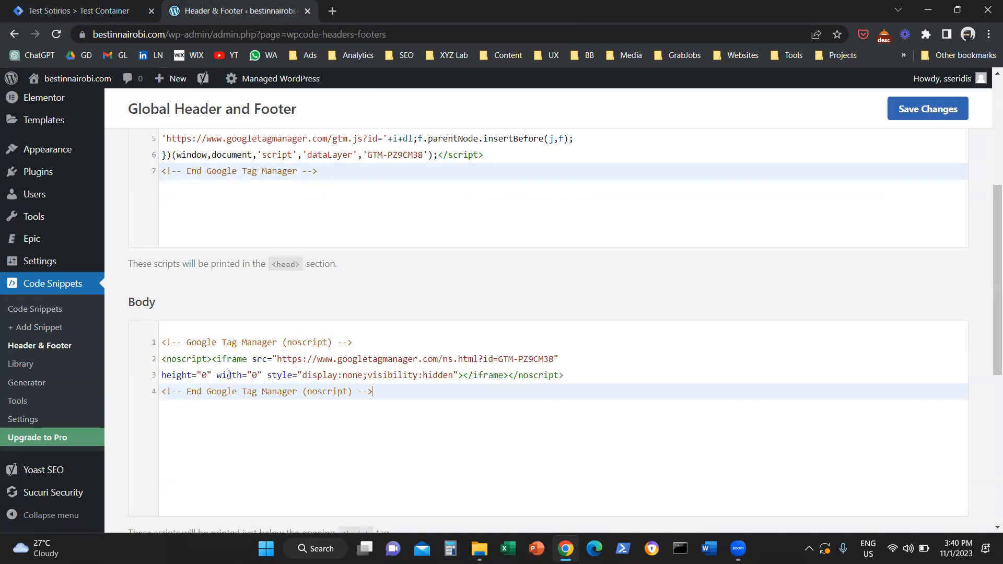
pyautogui.scroll(3)
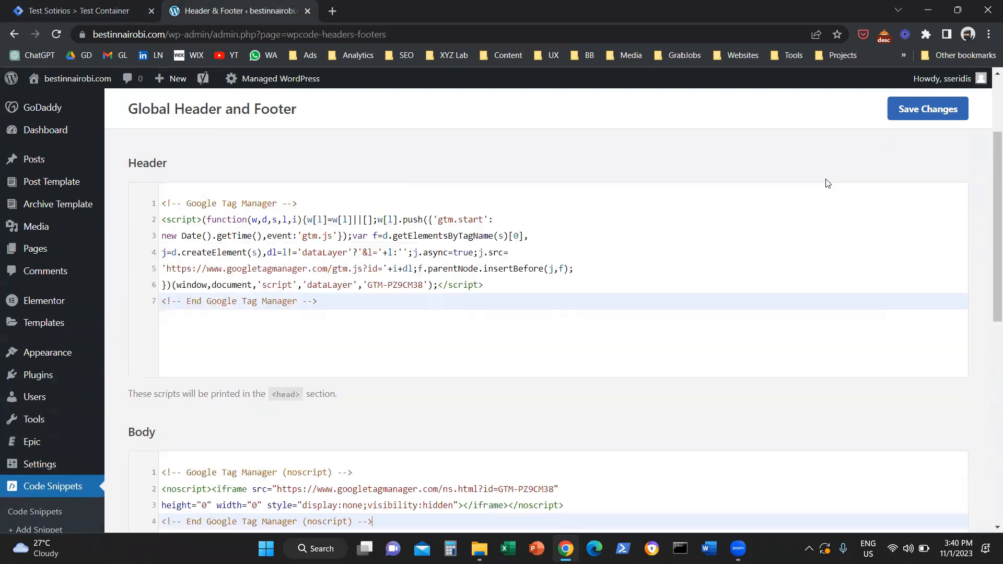
pyautogui.click(926, 108)
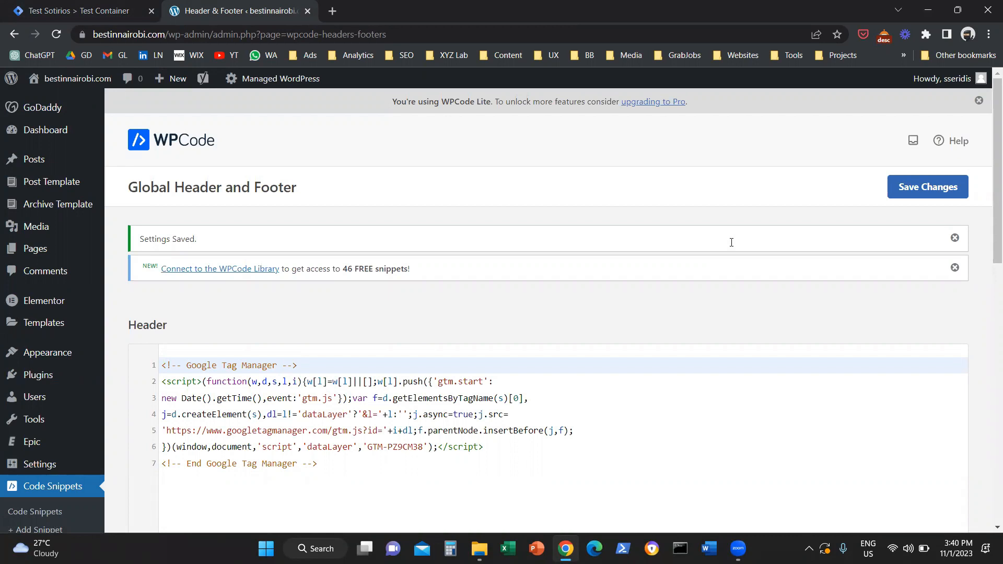
pyautogui.moveTo(595, 296)
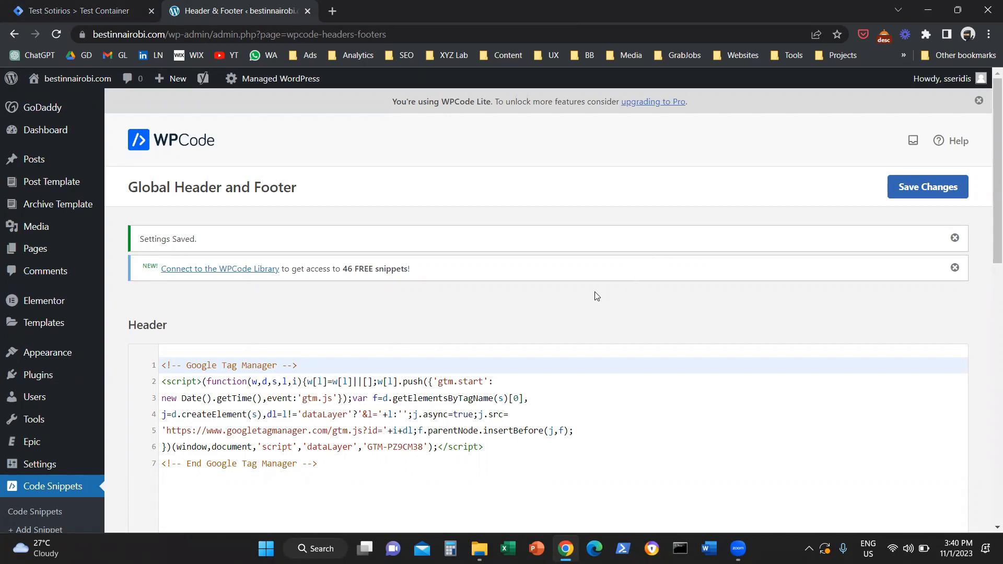
pyautogui.moveTo(583, 305)
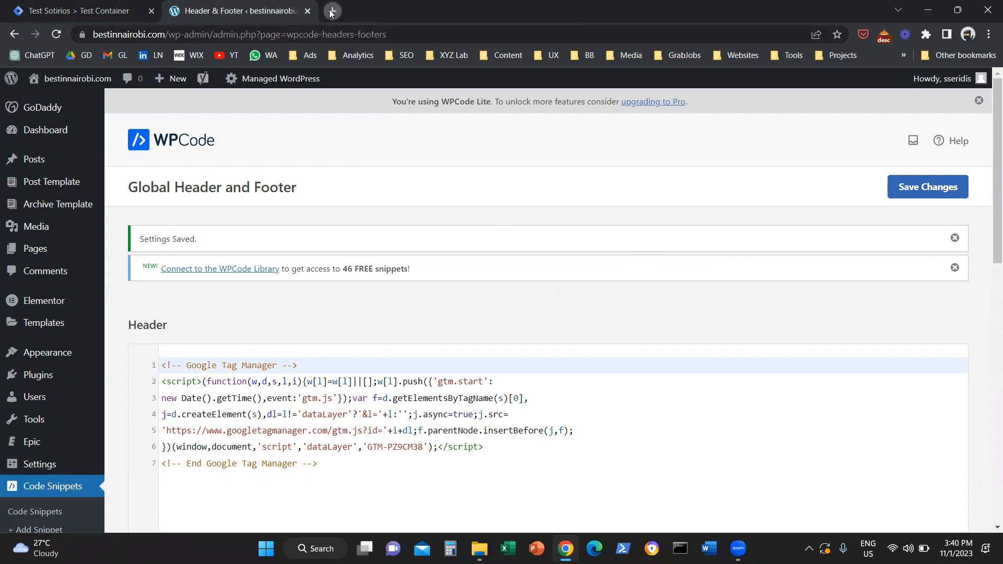
# Find Tag Assistant Legacy in the Chrome Web Store, then open the website in a new tab.
pyautogui.click(330, 11)
pyautogui.write('chrome')
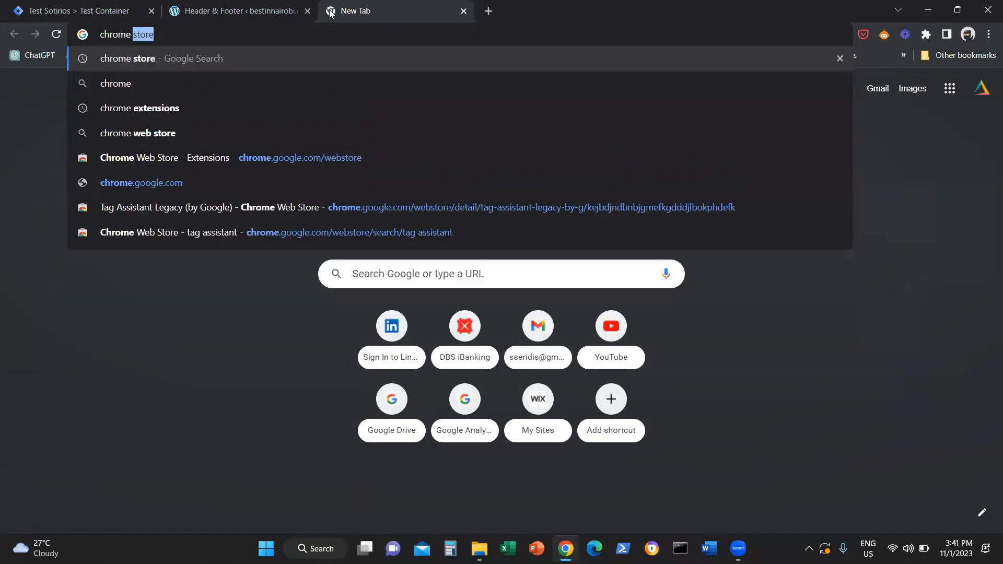
pyautogui.press('Return')
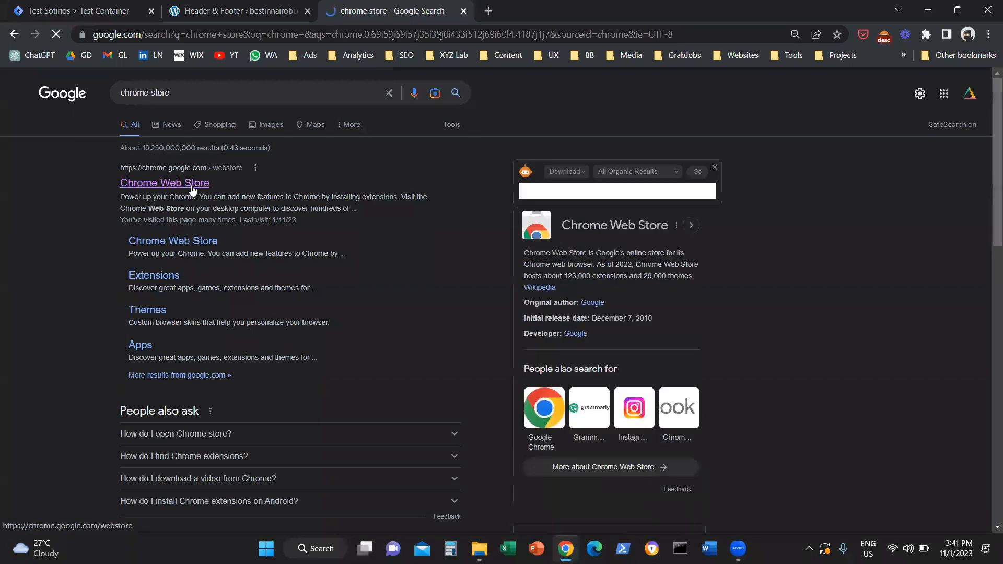
pyautogui.click(164, 183)
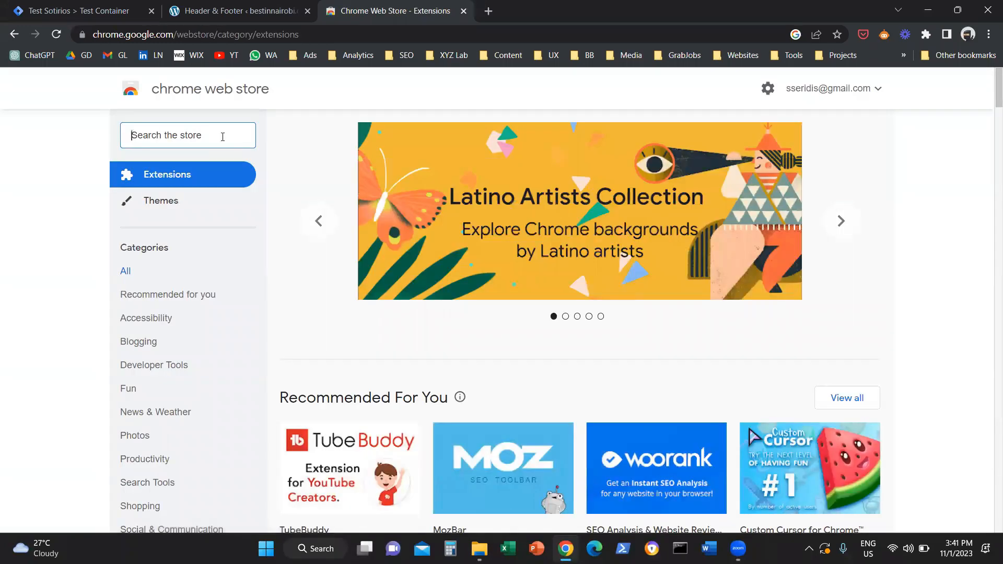
pyautogui.write('tag')
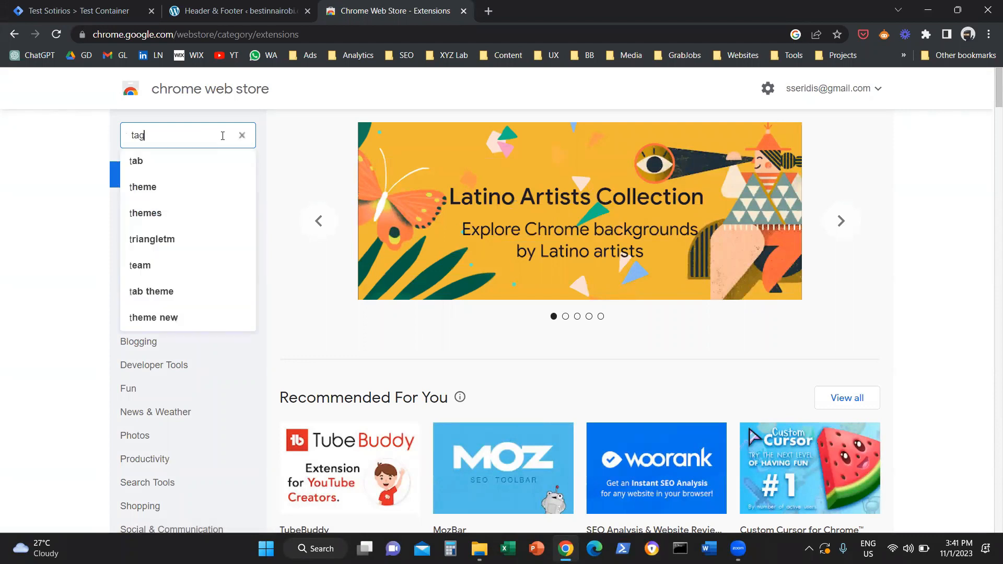
pyautogui.write('assistant')
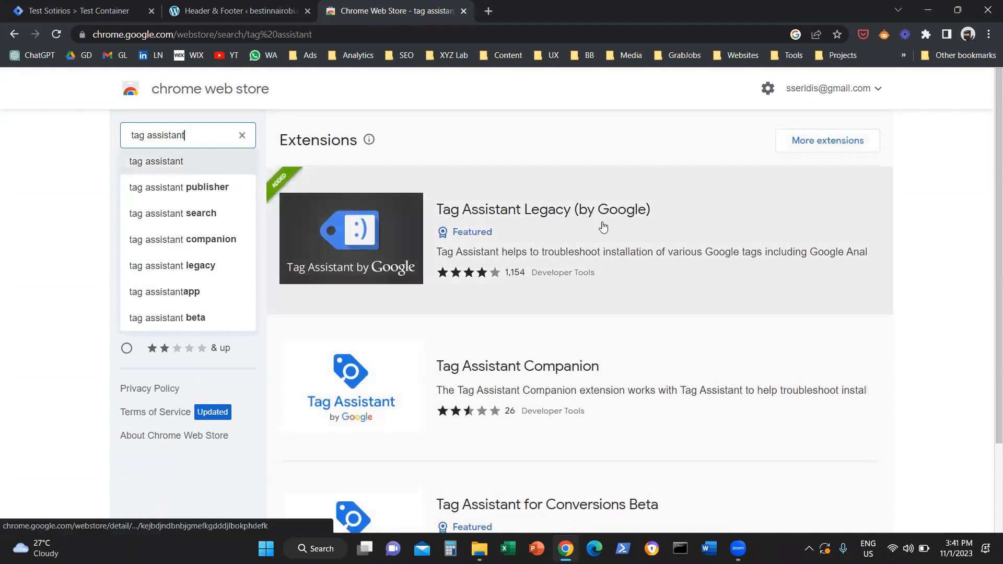
pyautogui.click(542, 209)
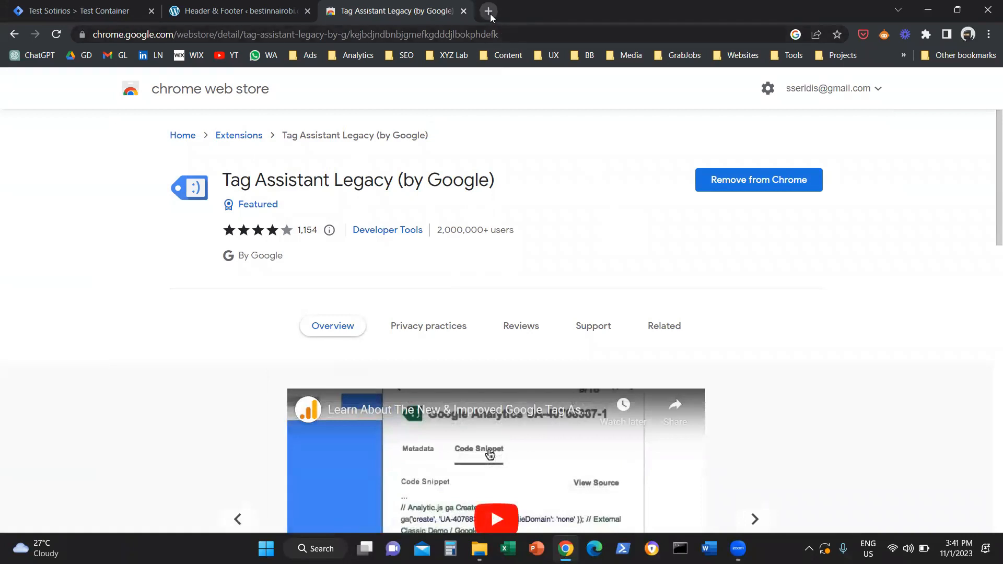
pyautogui.click(488, 11)
pyautogui.write('sotirios-seridis.com')
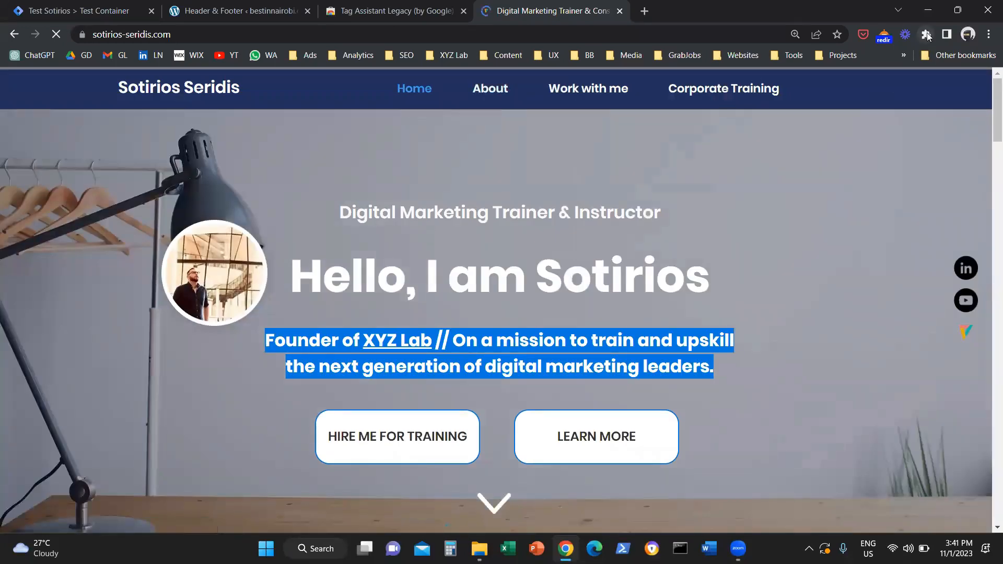
# Run Tag Assistant on the reloaded site, view the Google Tag Manager result, and return to WPCode.
pyautogui.click(926, 35)
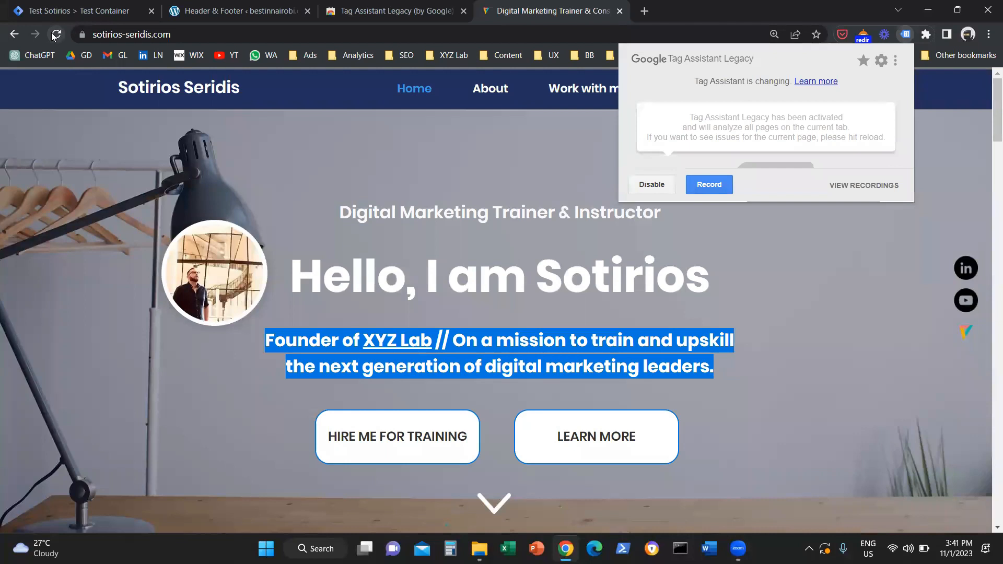
pyautogui.click(56, 34)
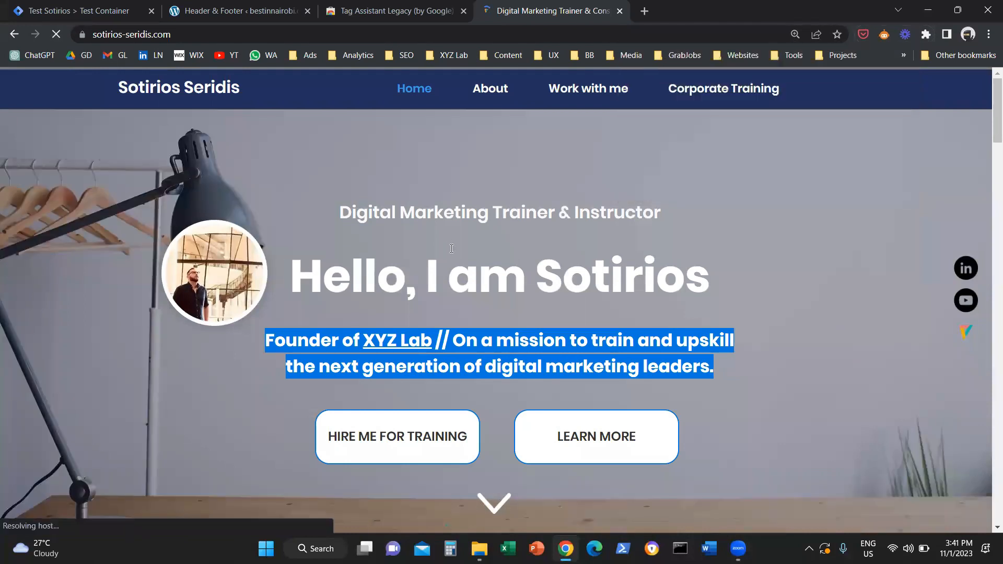
pyautogui.click(925, 34)
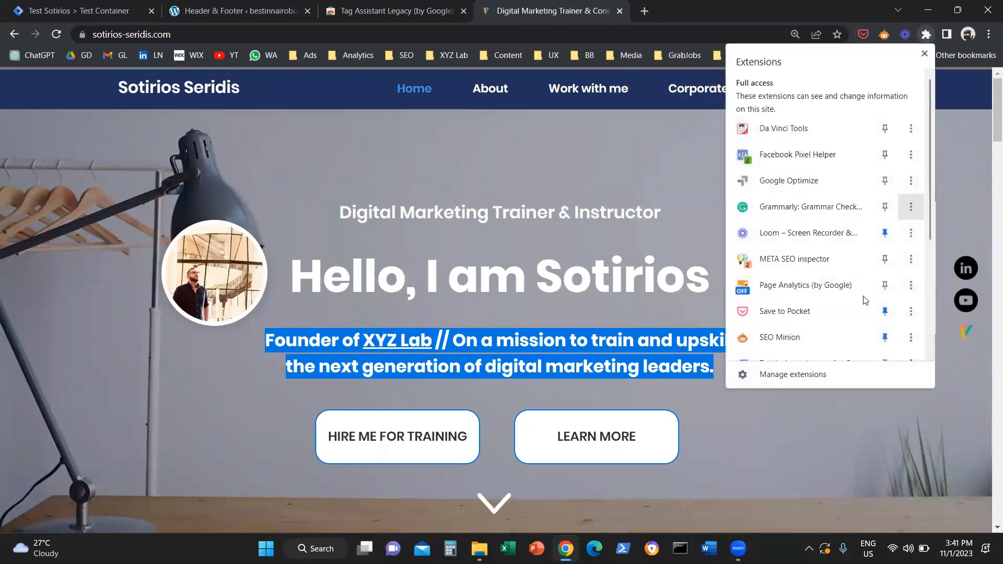
pyautogui.scroll(-3)
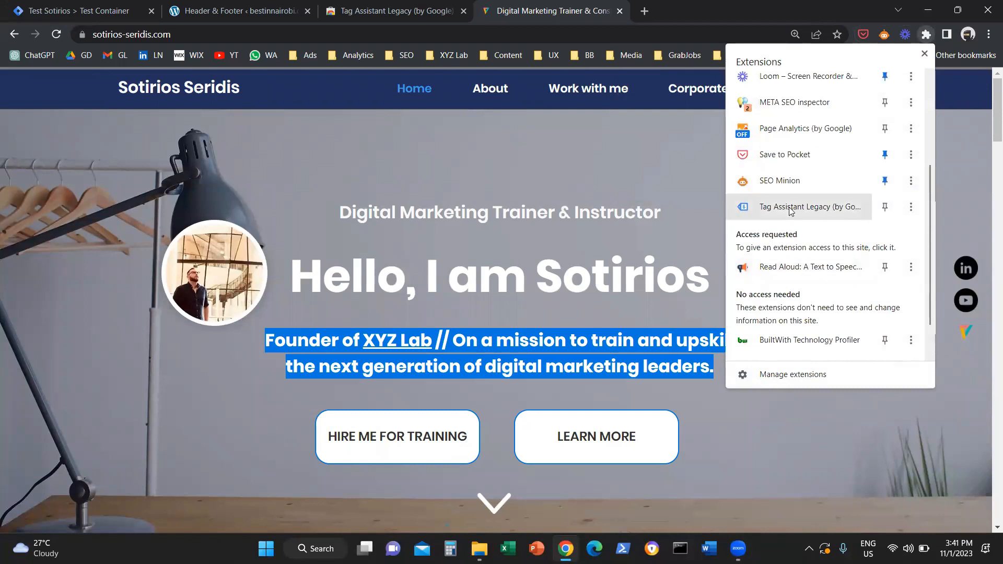
pyautogui.click(810, 207)
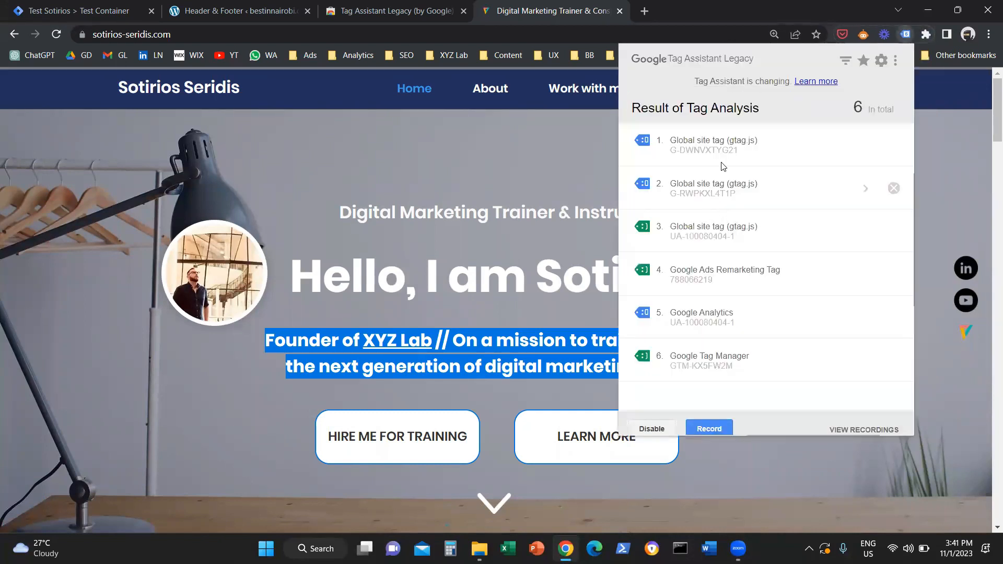
pyautogui.moveTo(740, 300)
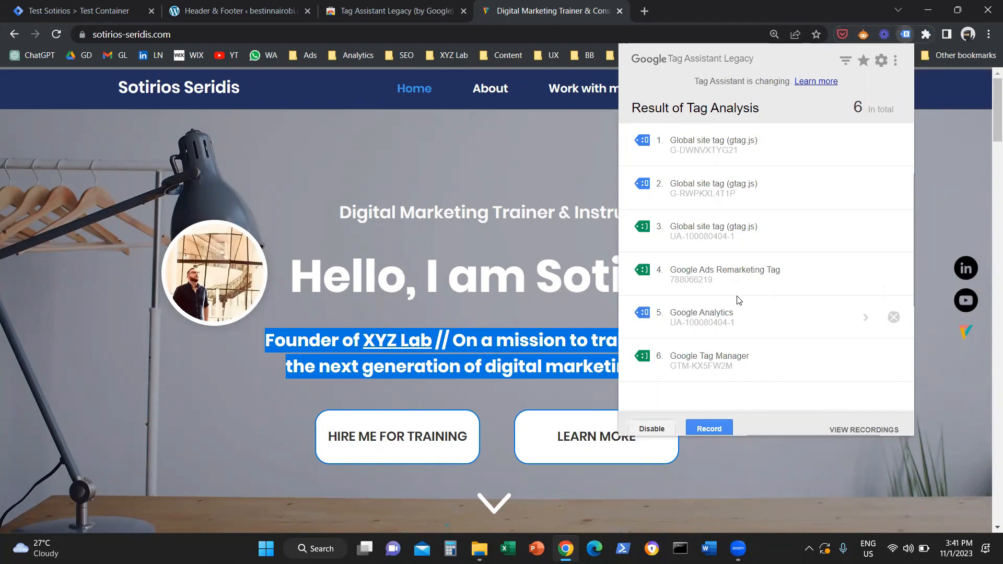
pyautogui.moveTo(761, 347)
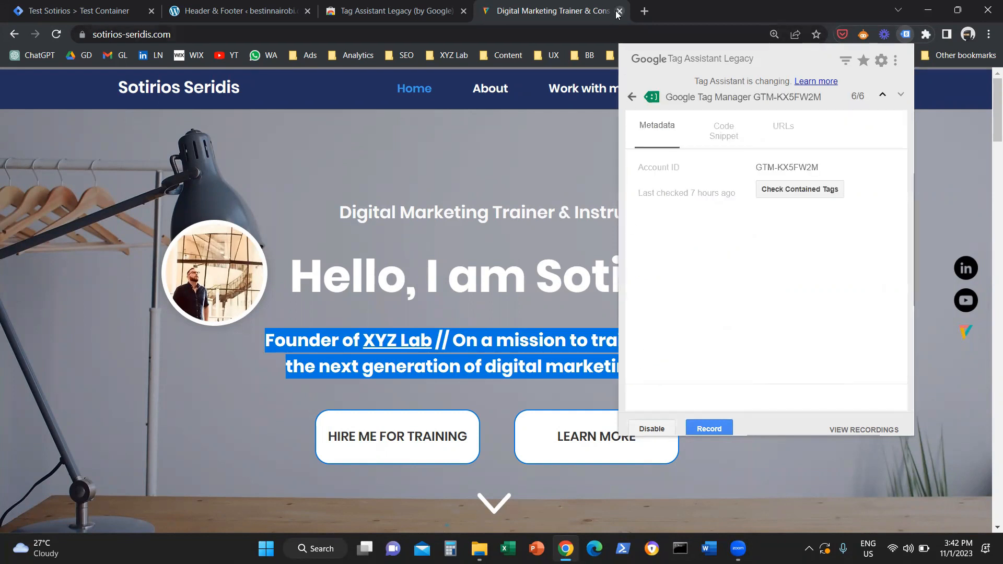
pyautogui.click(616, 11)
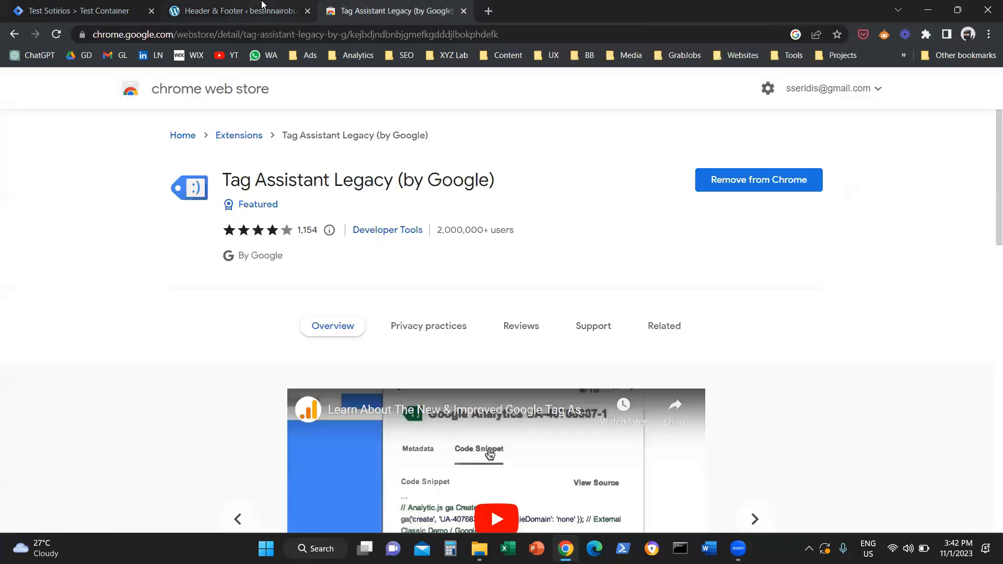
pyautogui.click(237, 11)
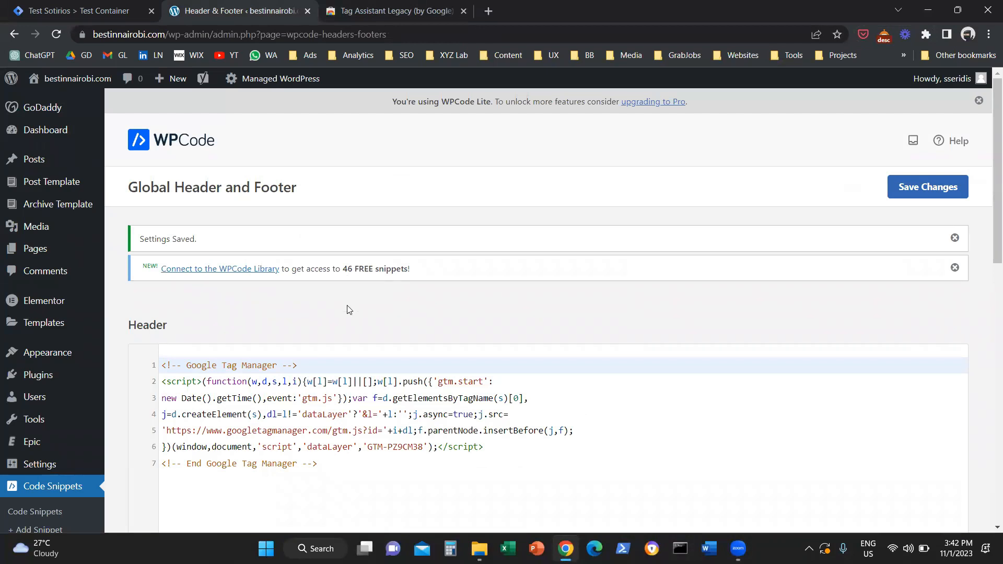